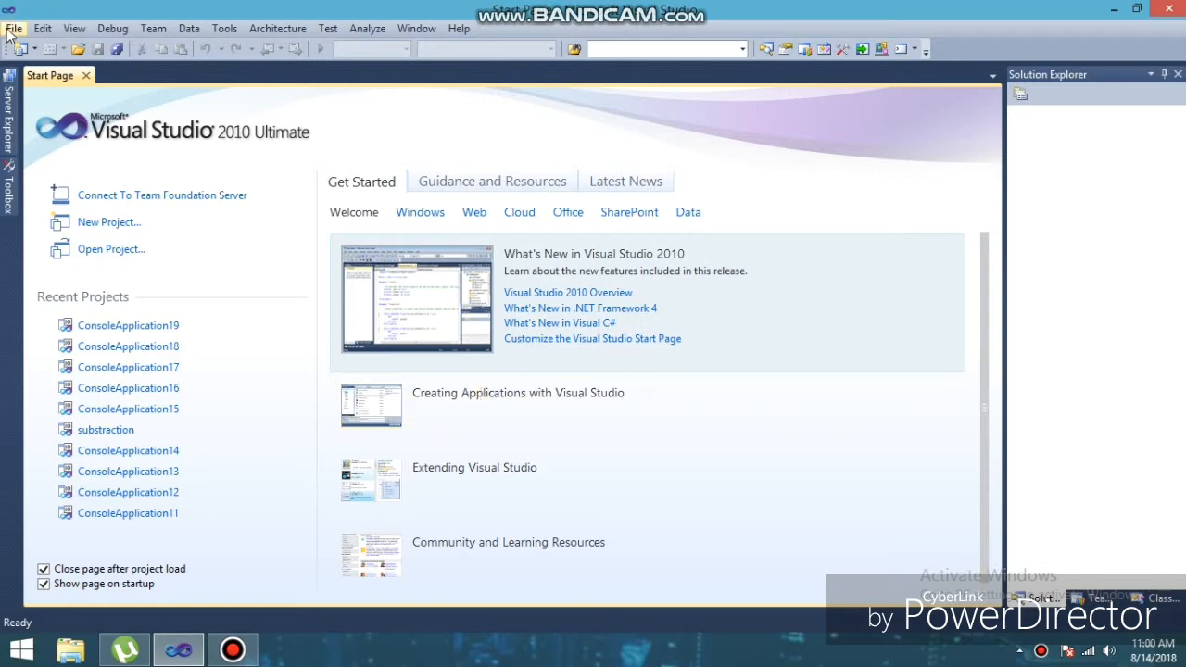
- Start a new Visual C# Console Application project named ConsoleApplication20
click(15, 28)
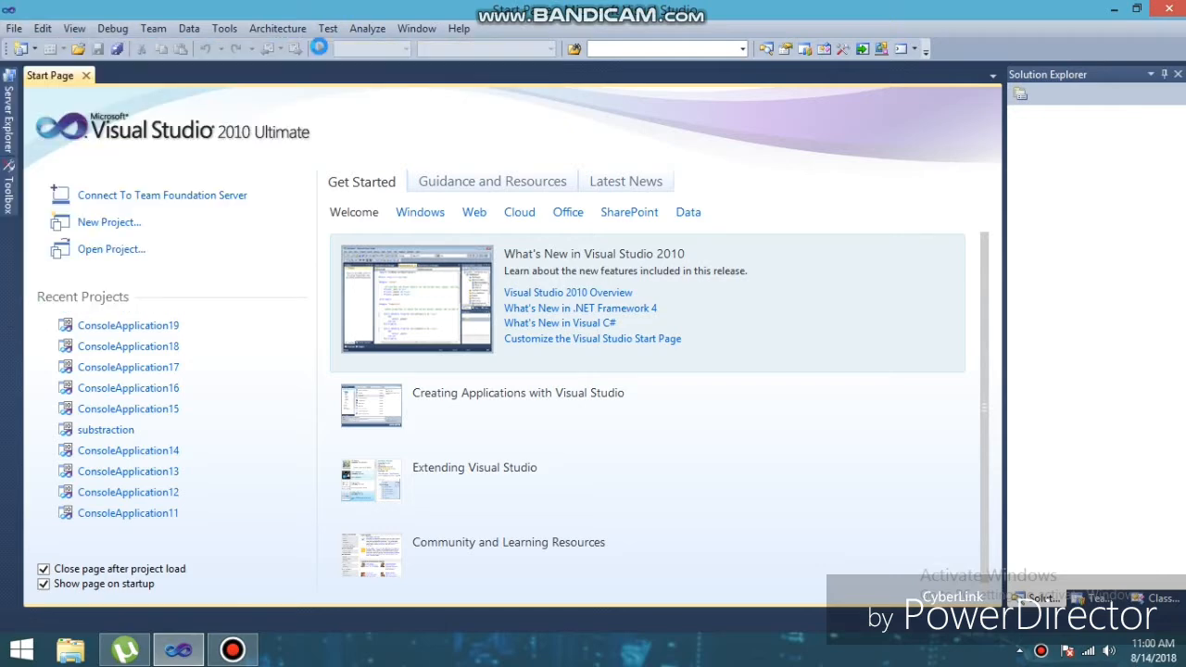
click(108, 223)
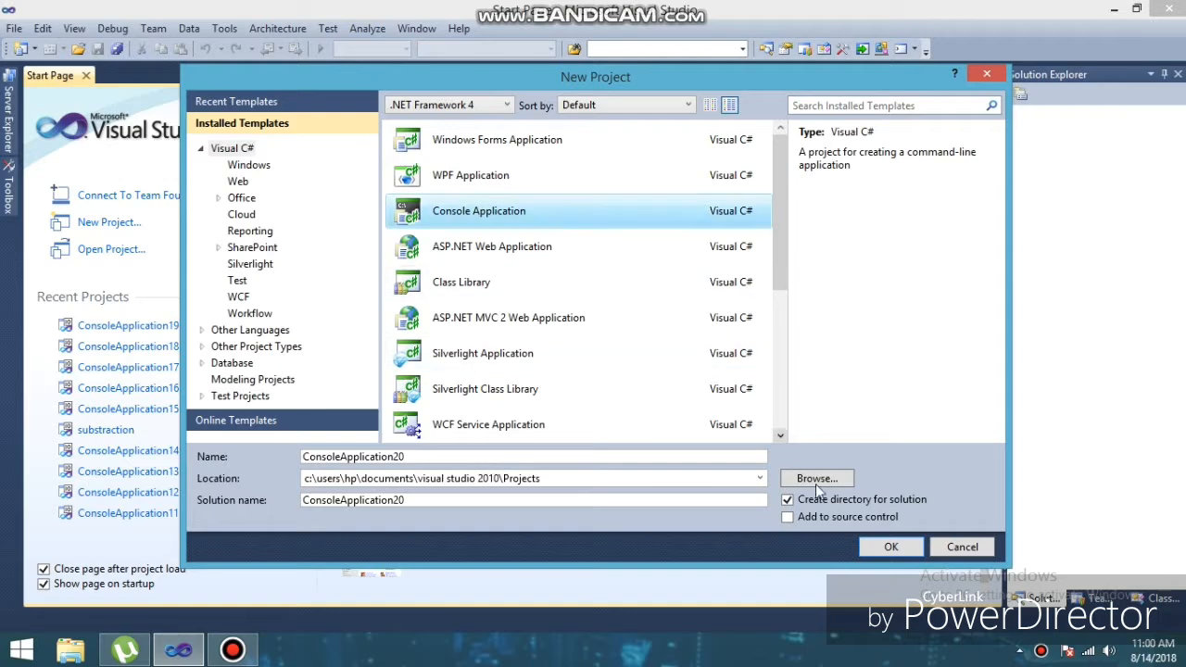
- Confirm the New Project dialog so ConsoleApplication20 opens with an empty Main in Program.cs
click(889, 545)
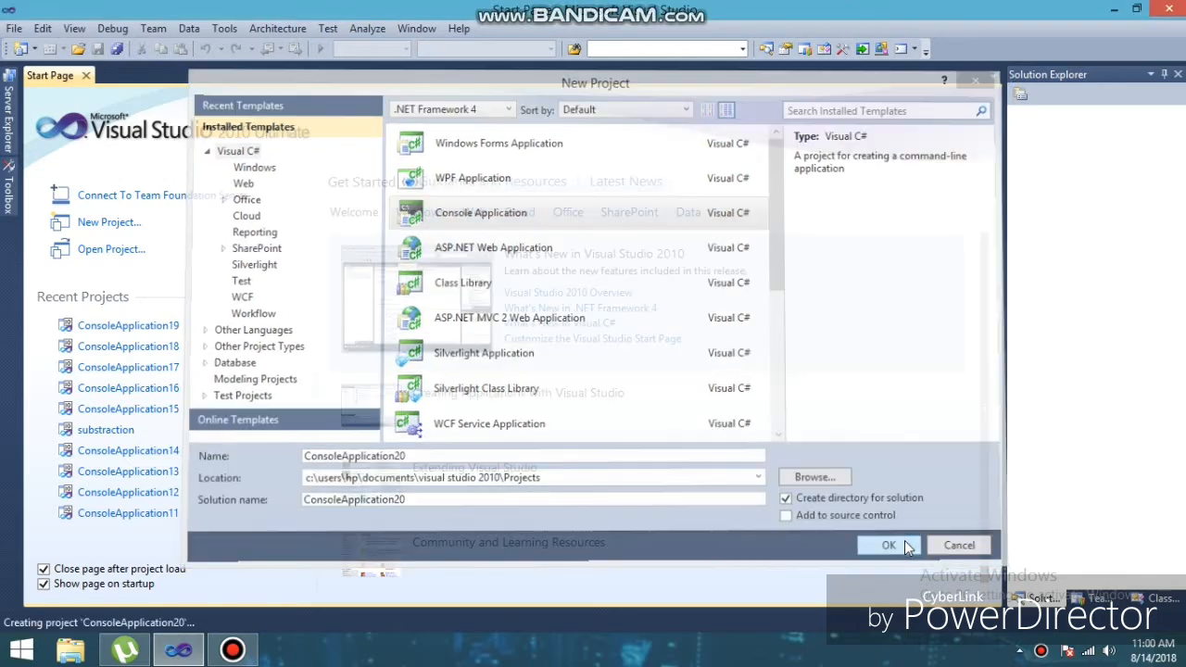
click(888, 545)
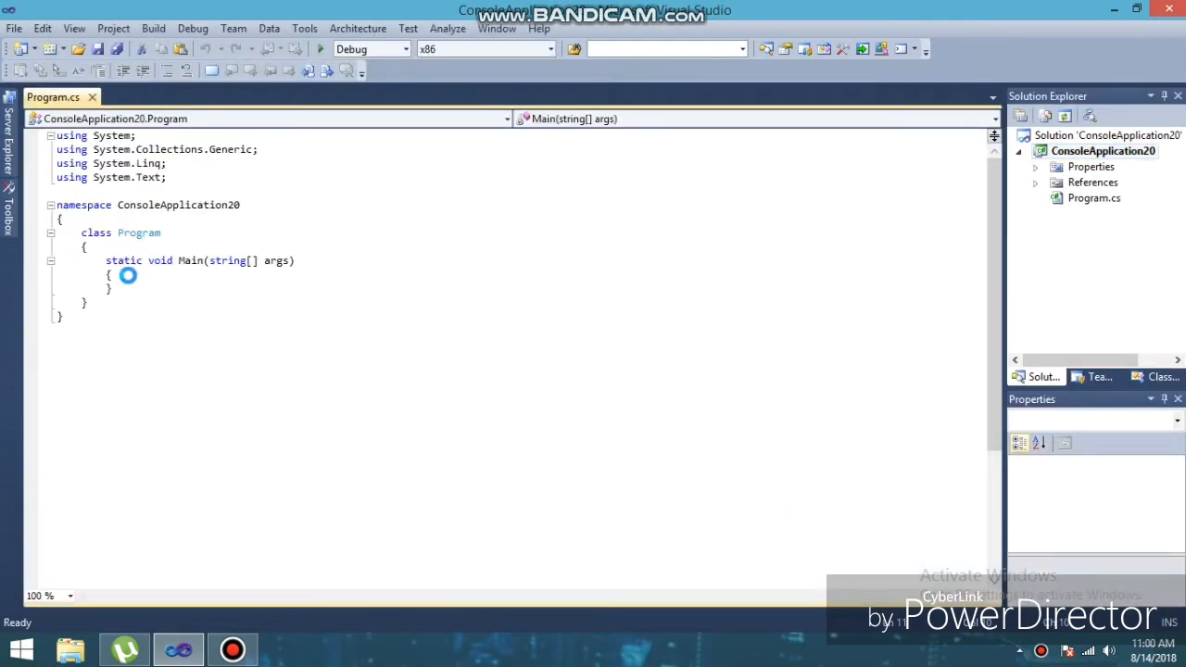
- Declare the integer variables a, b and c in Main
text(int)
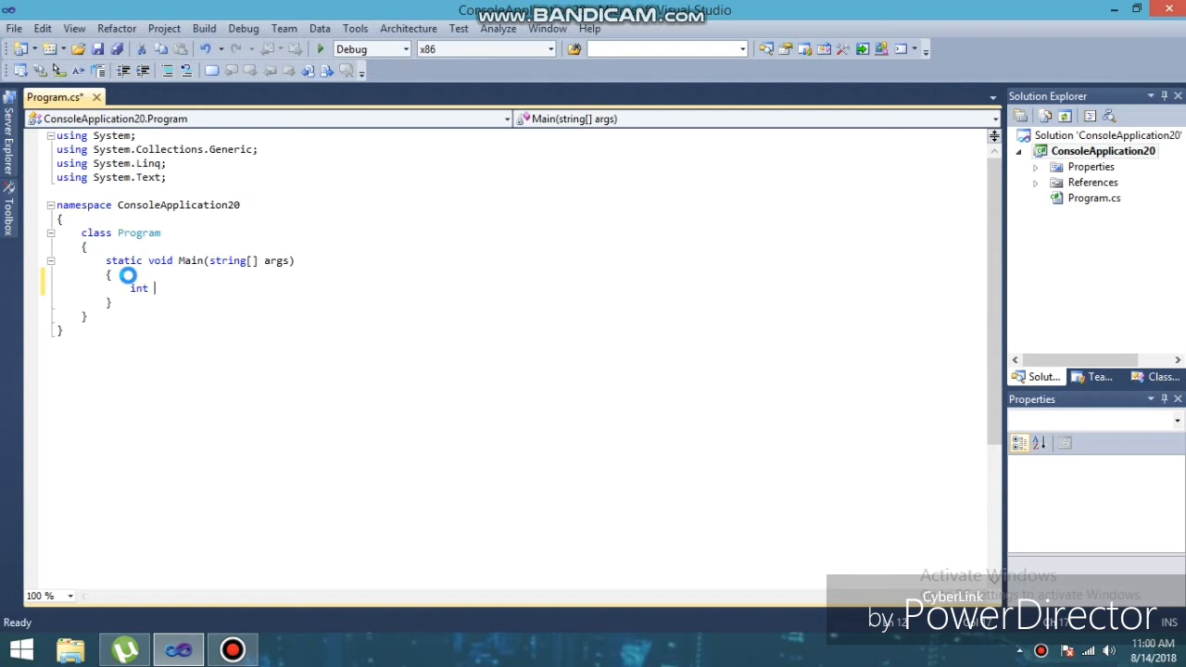
text(a,b,)
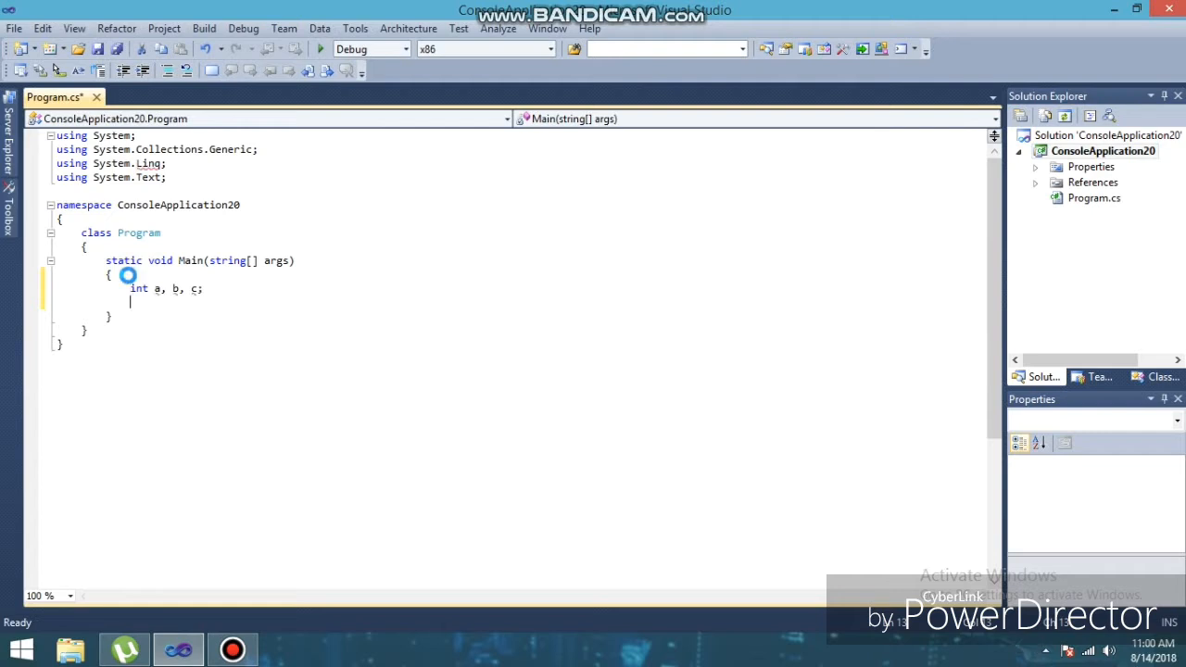
- Write Console.WriteLine("Enter value for a") using IntelliSense to complete Console
text(Co)
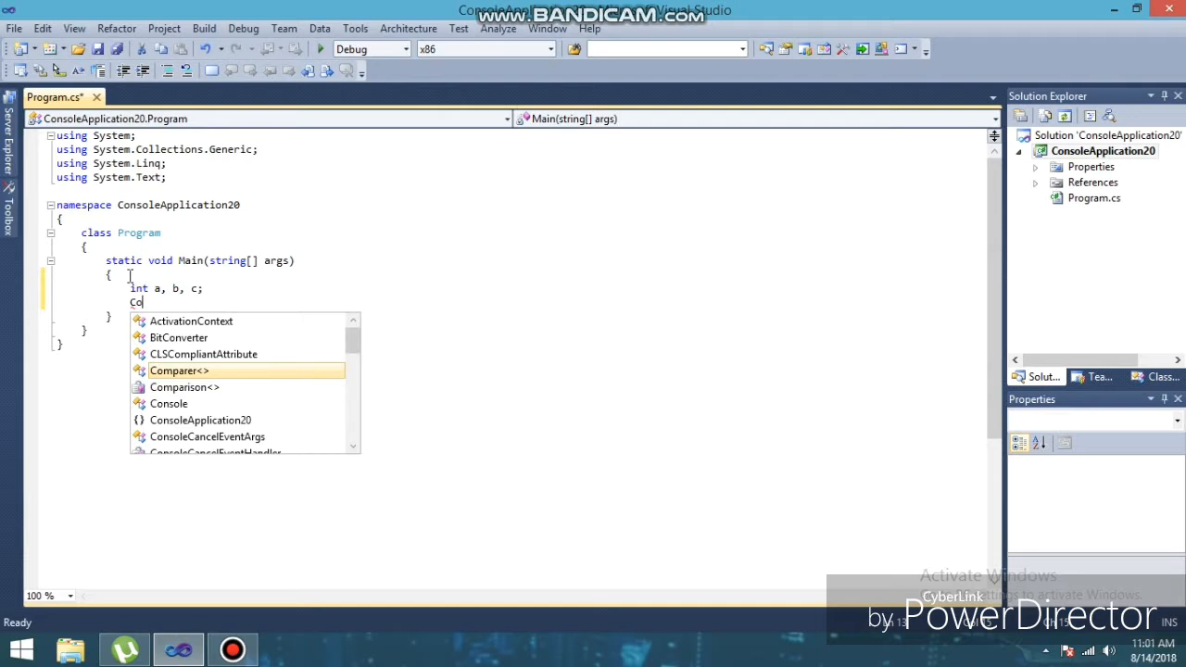
text(s)
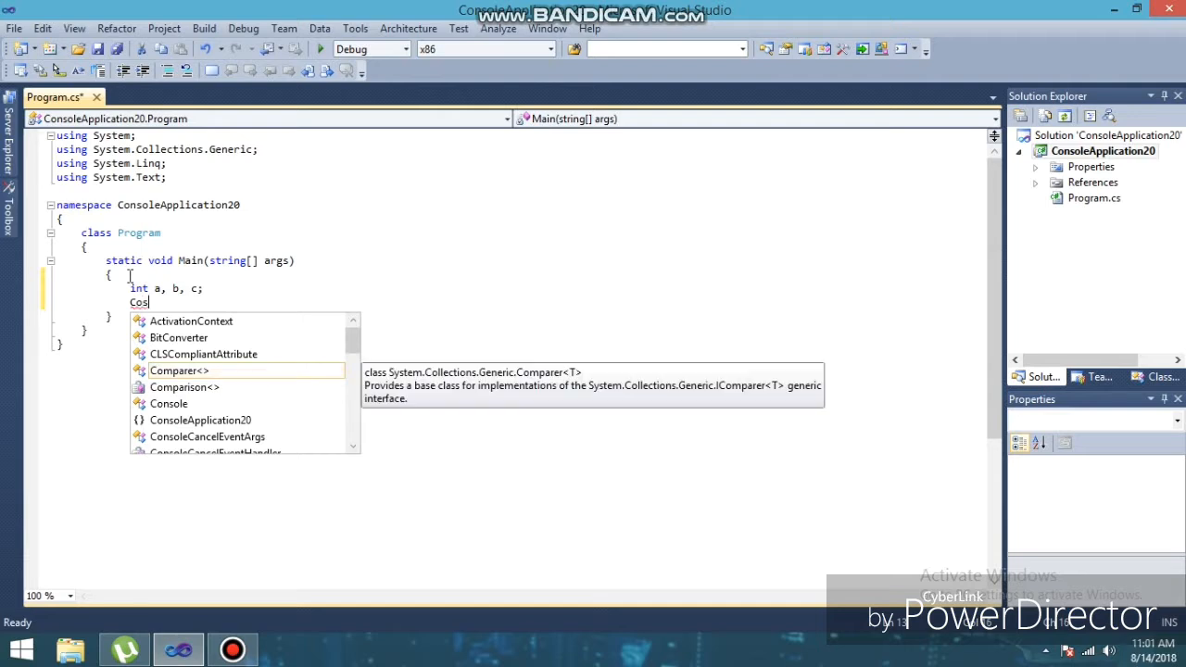
key(BackSpace)
text(nsole)
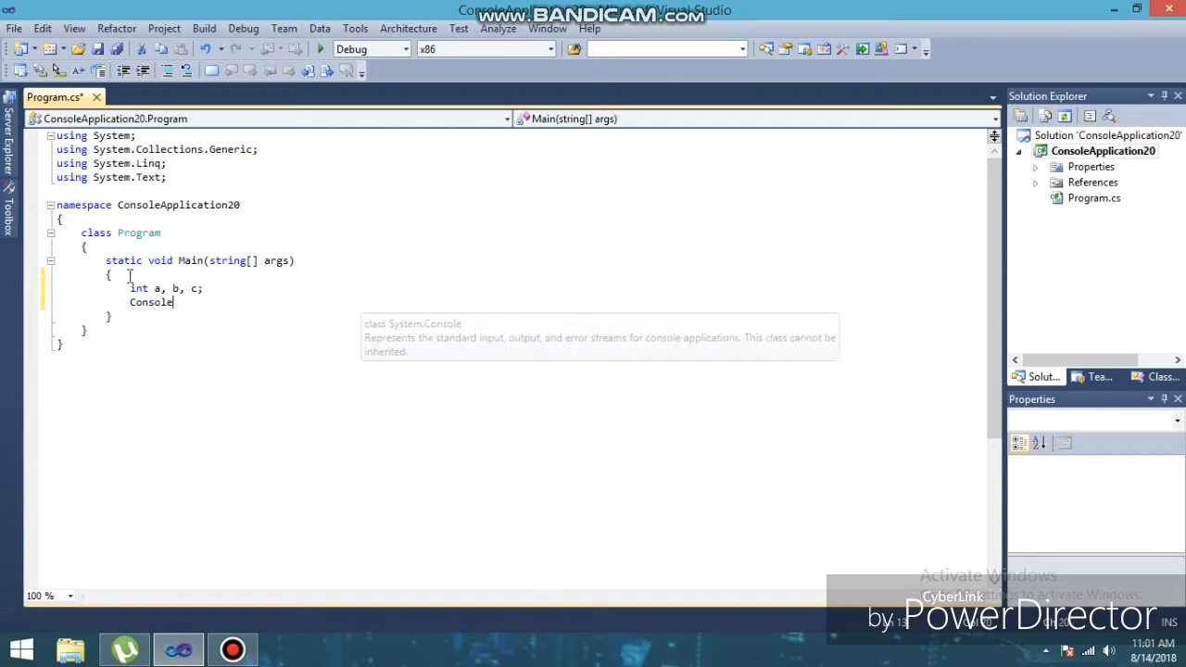
text(.)
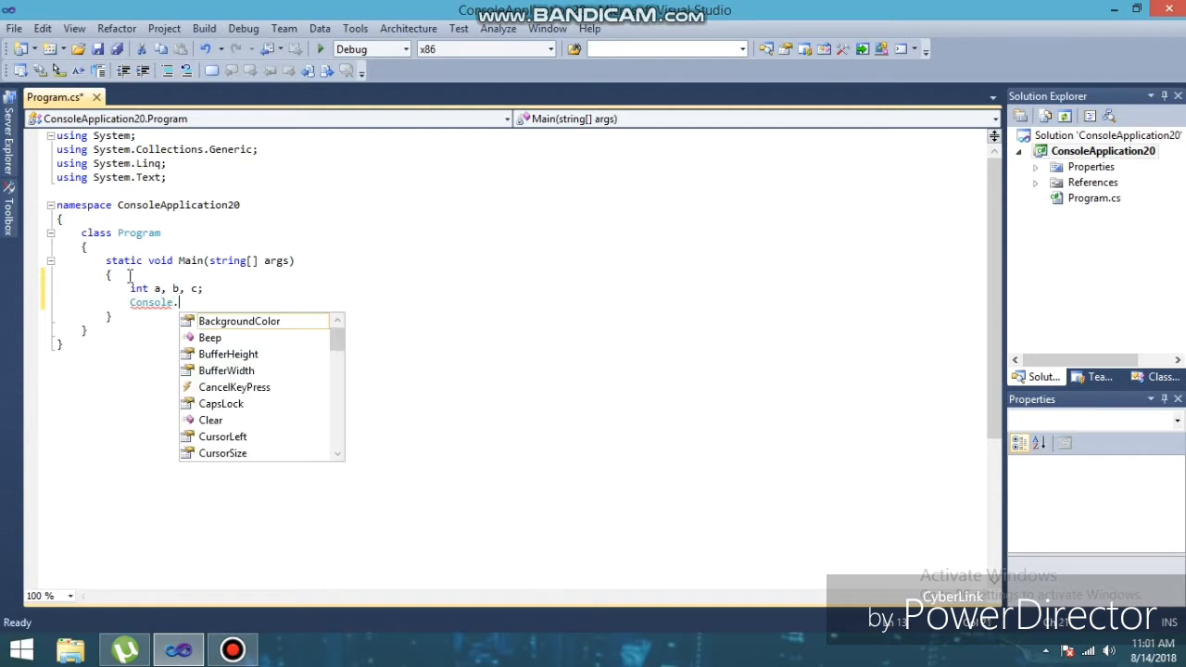
text(wri)
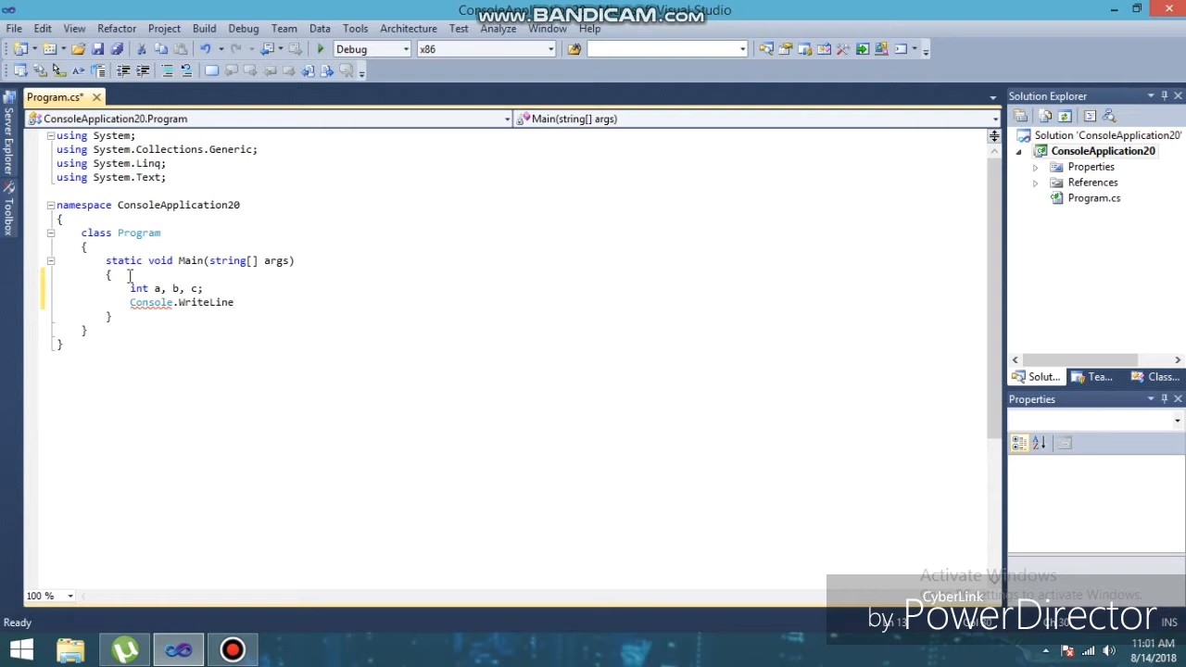
text((")
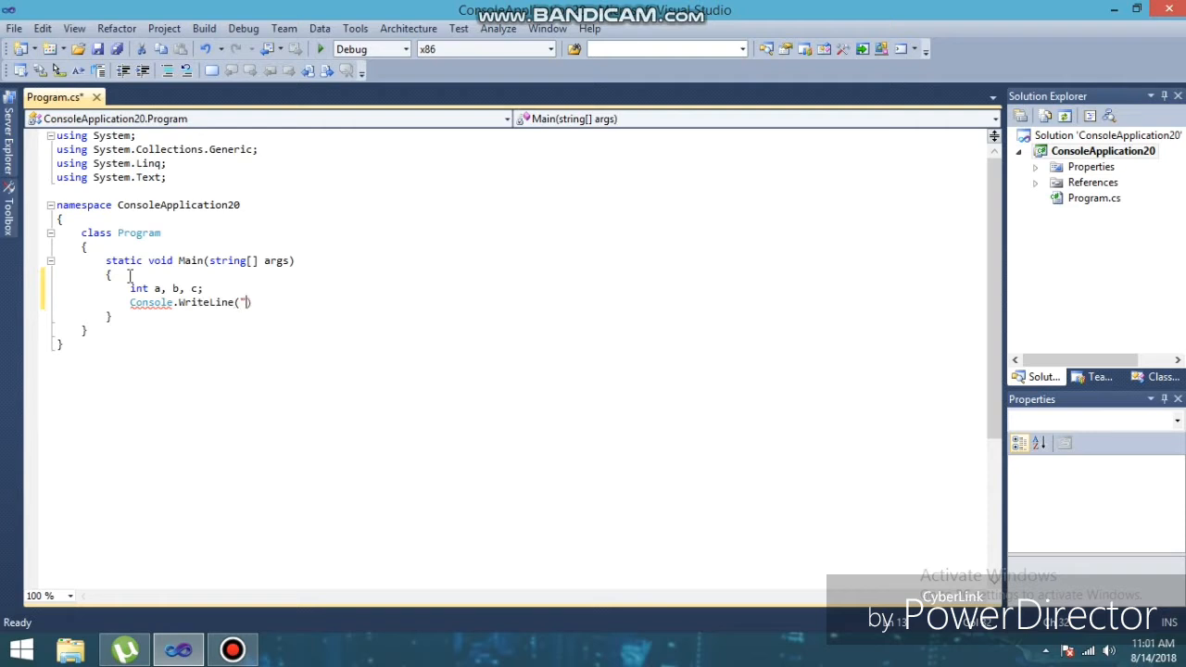
text(E)
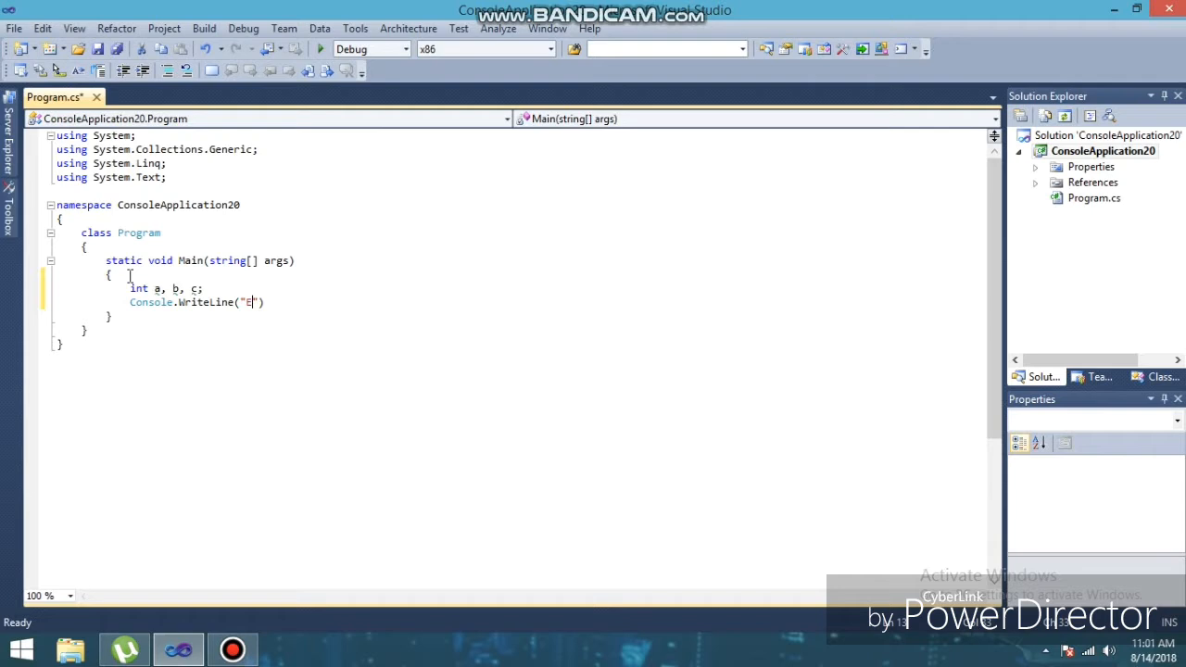
text(nter)
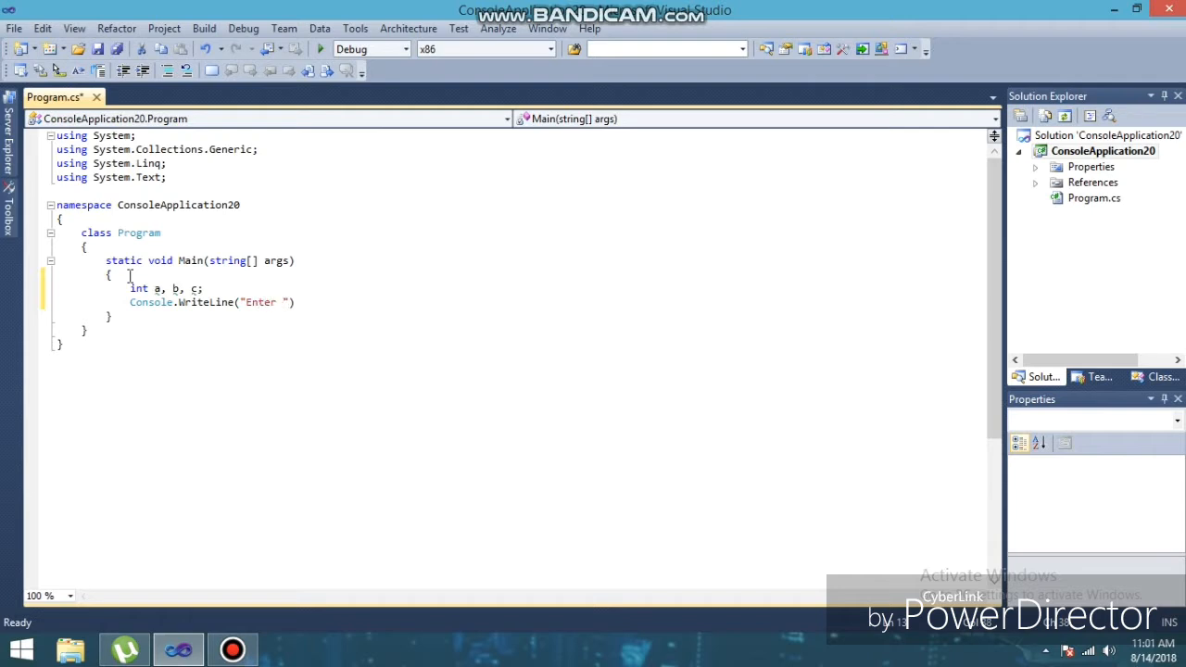
text(value f)
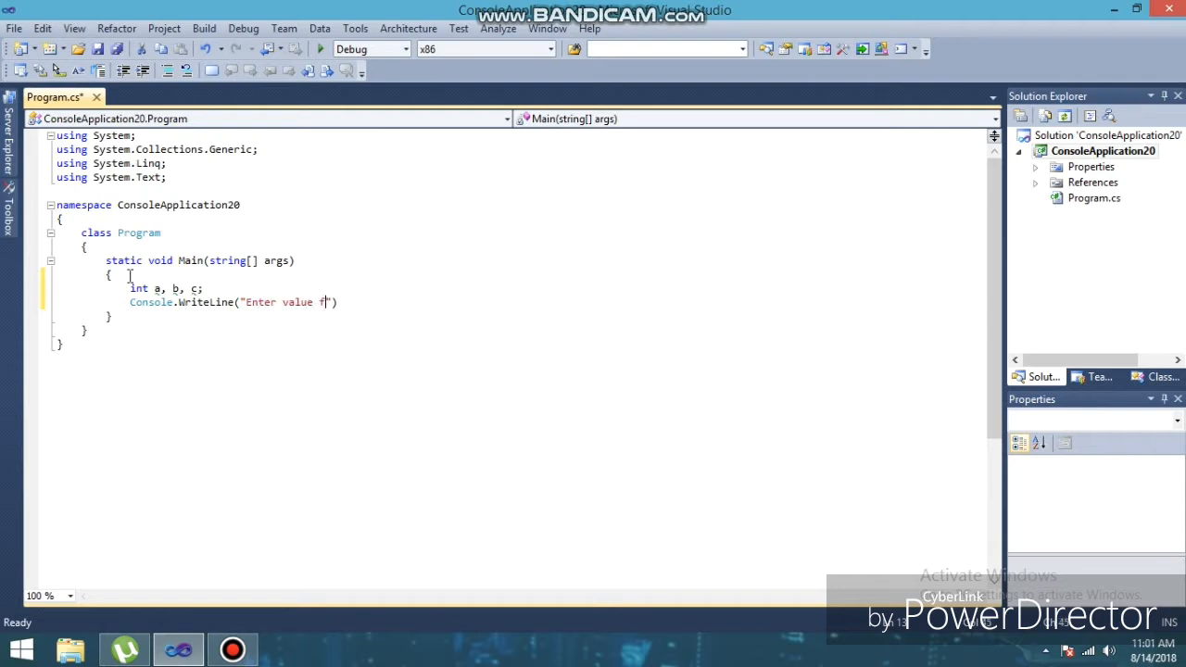
text(or a)
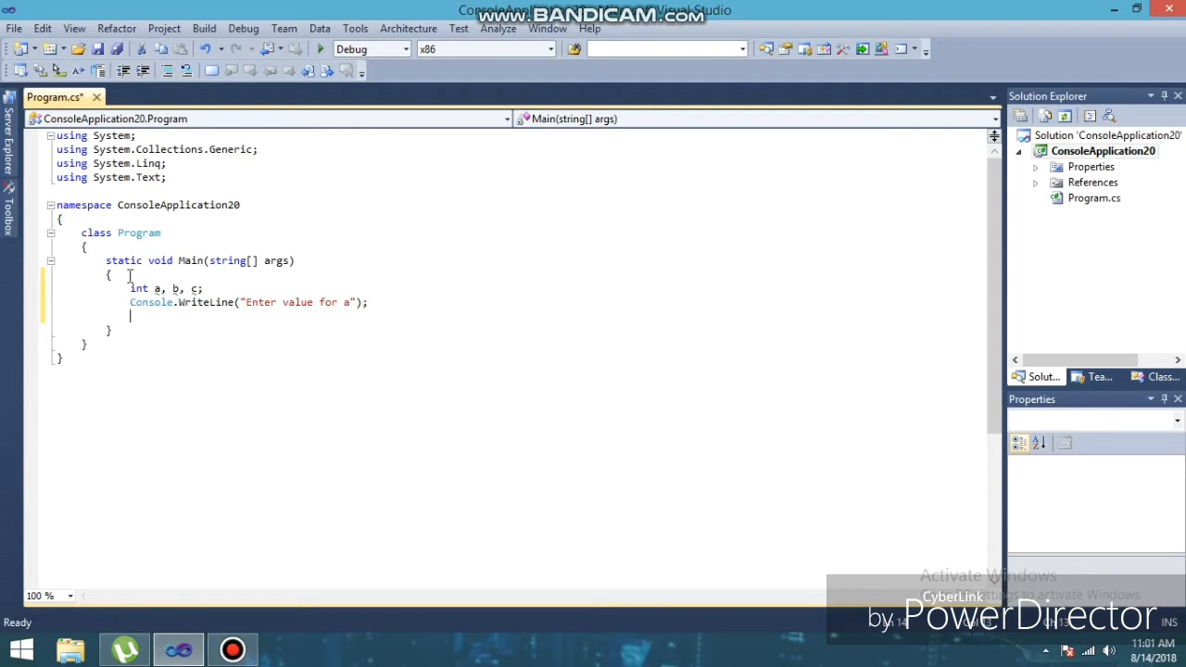
- Write a = Convert.ToInt32(Console.ReadLine()); to read a as an integer
text(a=)
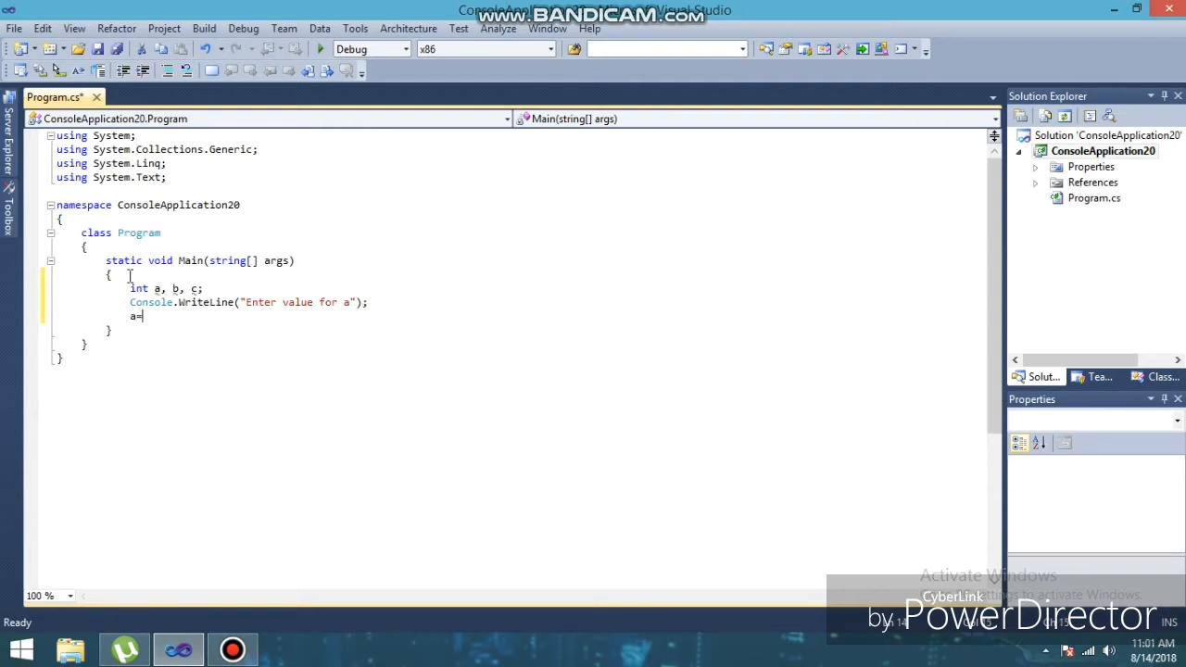
text(convert.t)
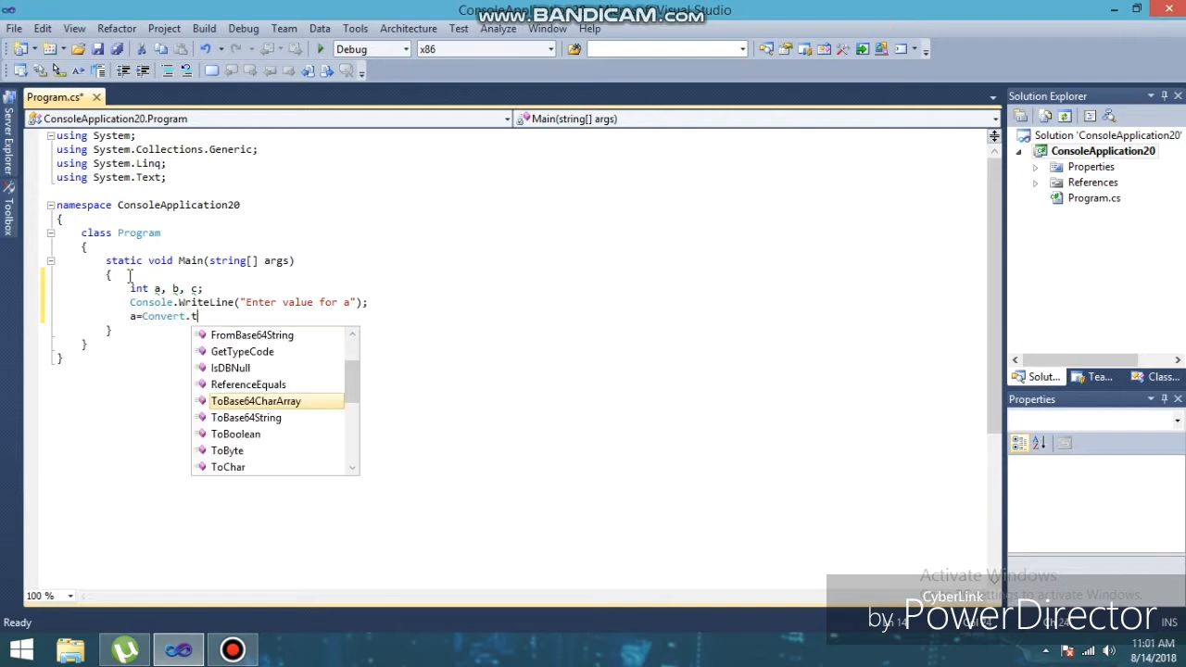
text(oi)
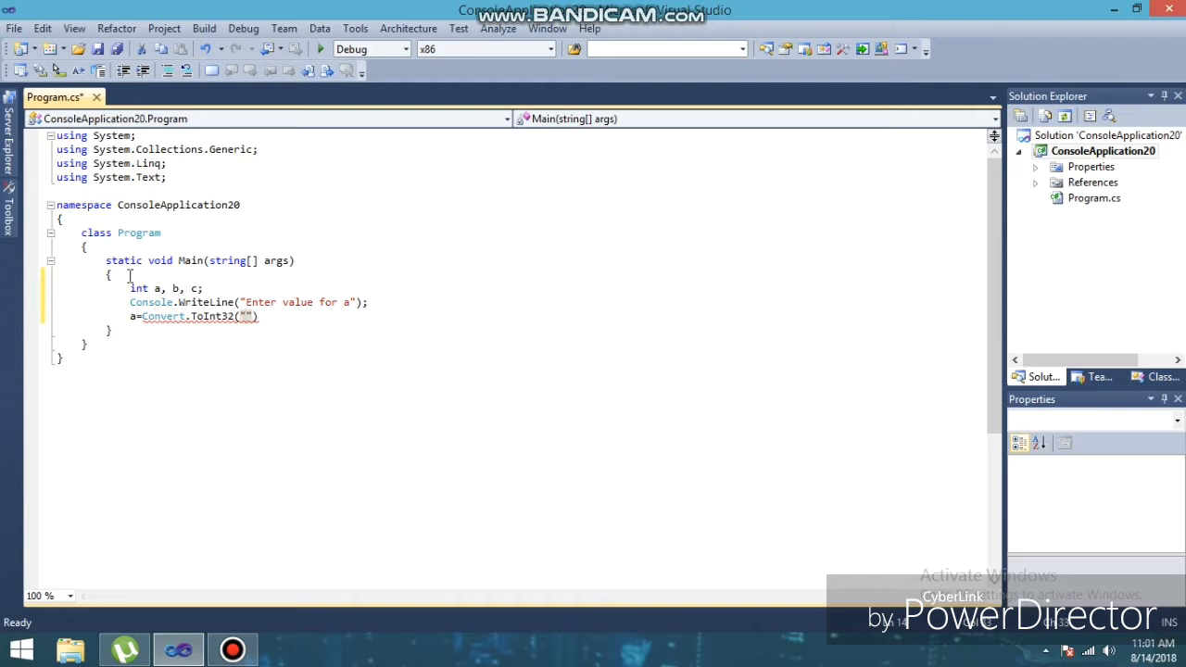
text(c)
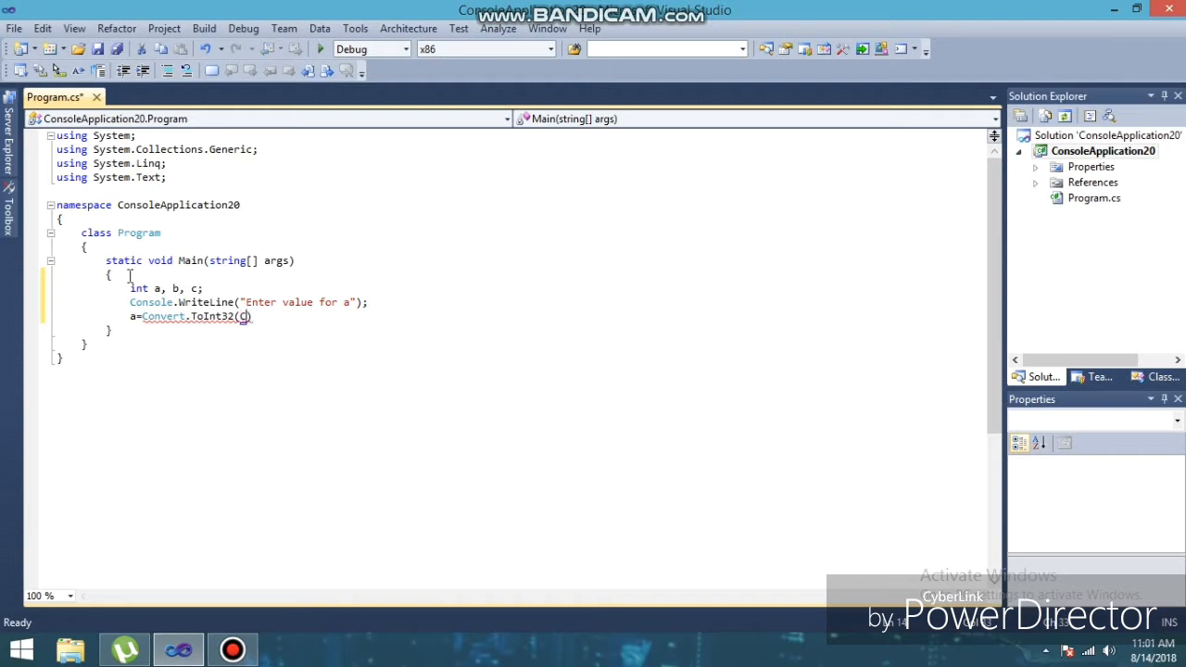
text(Console)
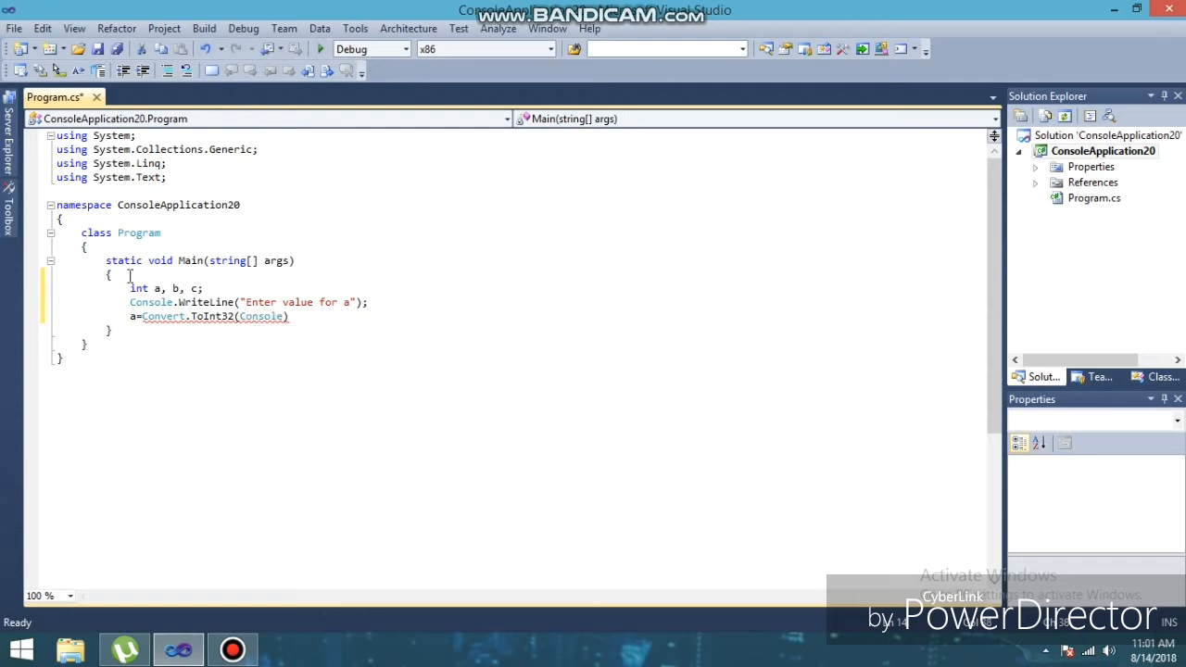
text(rea)
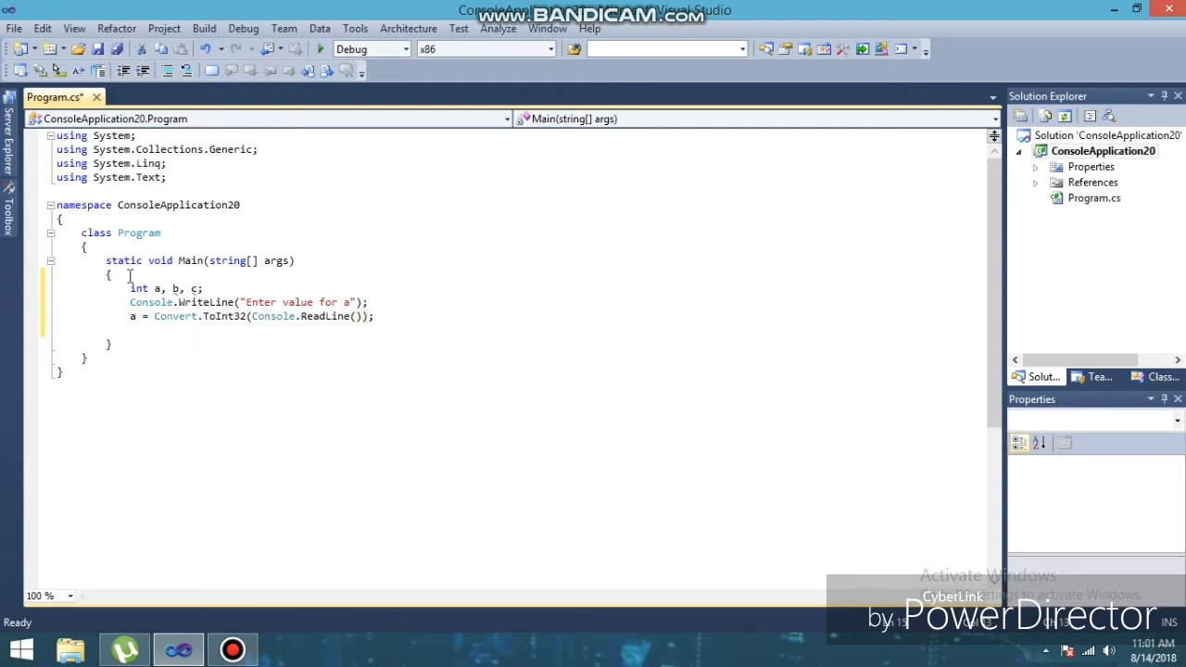
- Write Console.WriteLine("Enter value for b") to prompt for b
text(Consol)
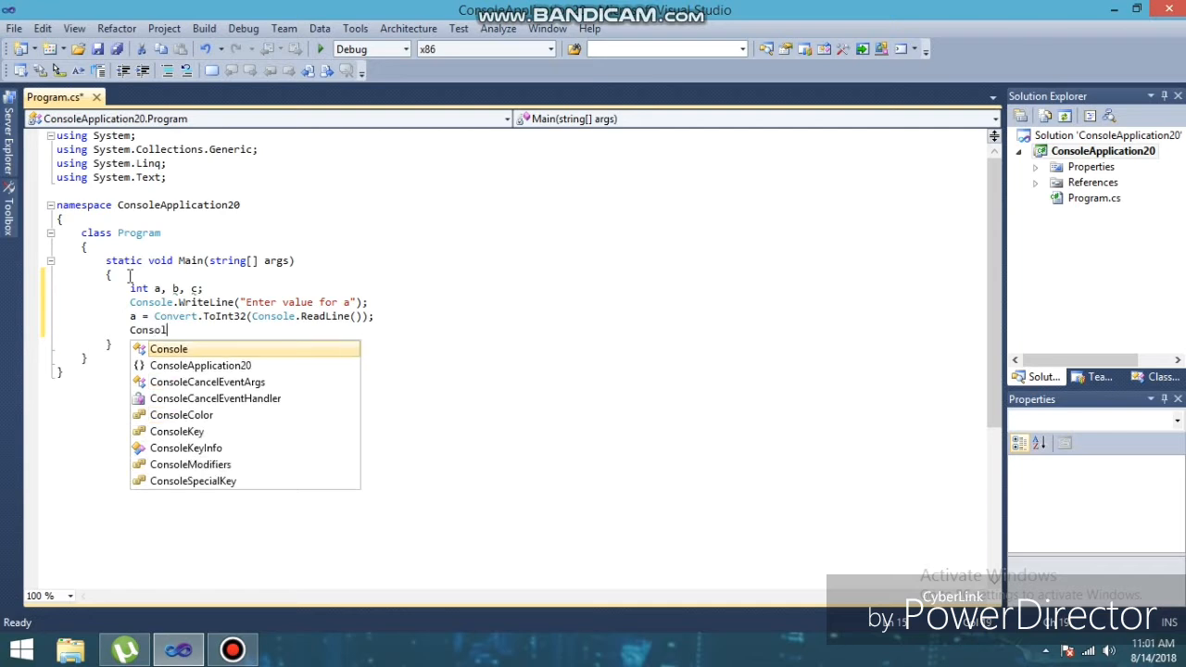
text(.)
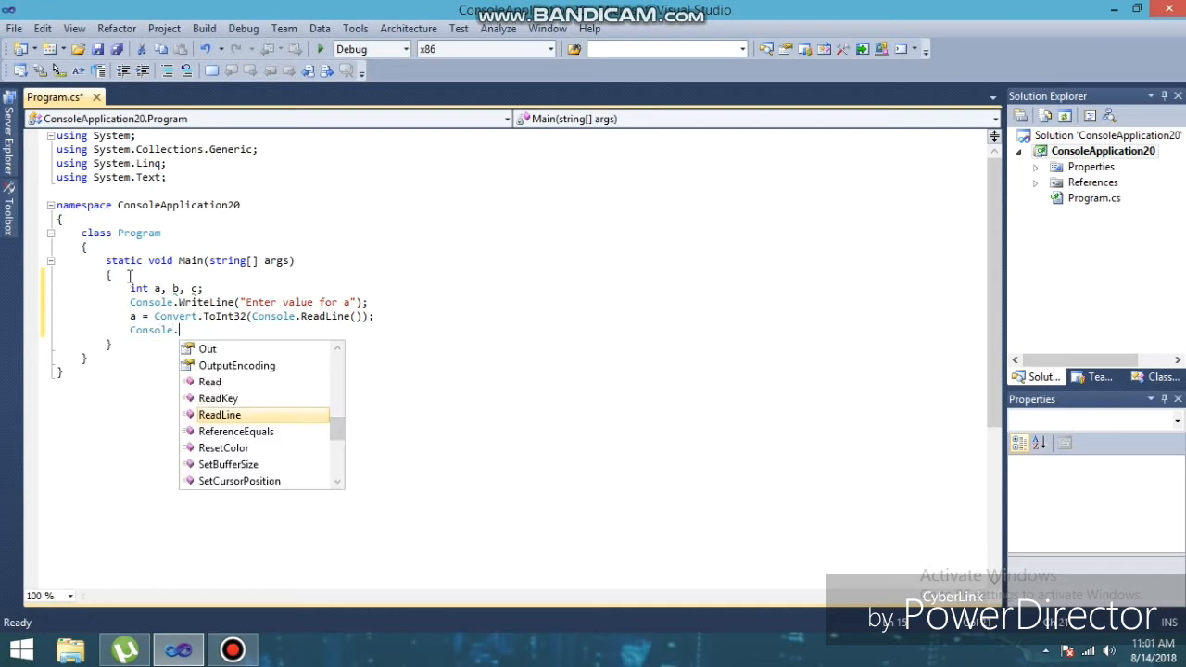
text(writeLine()
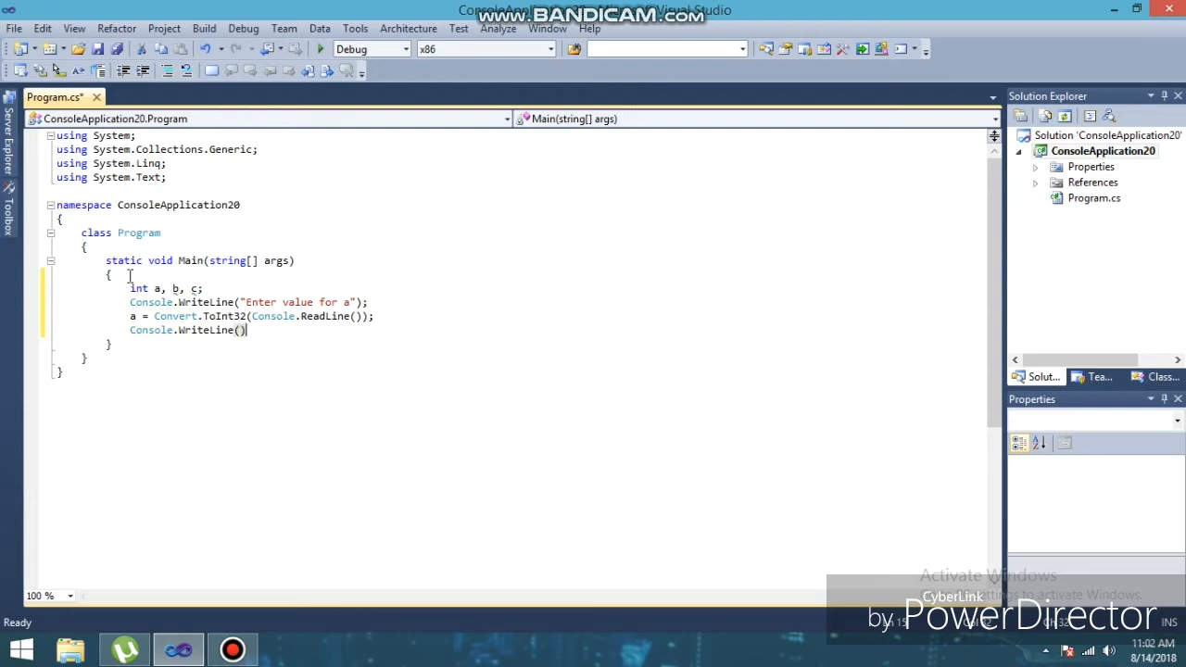
text("")
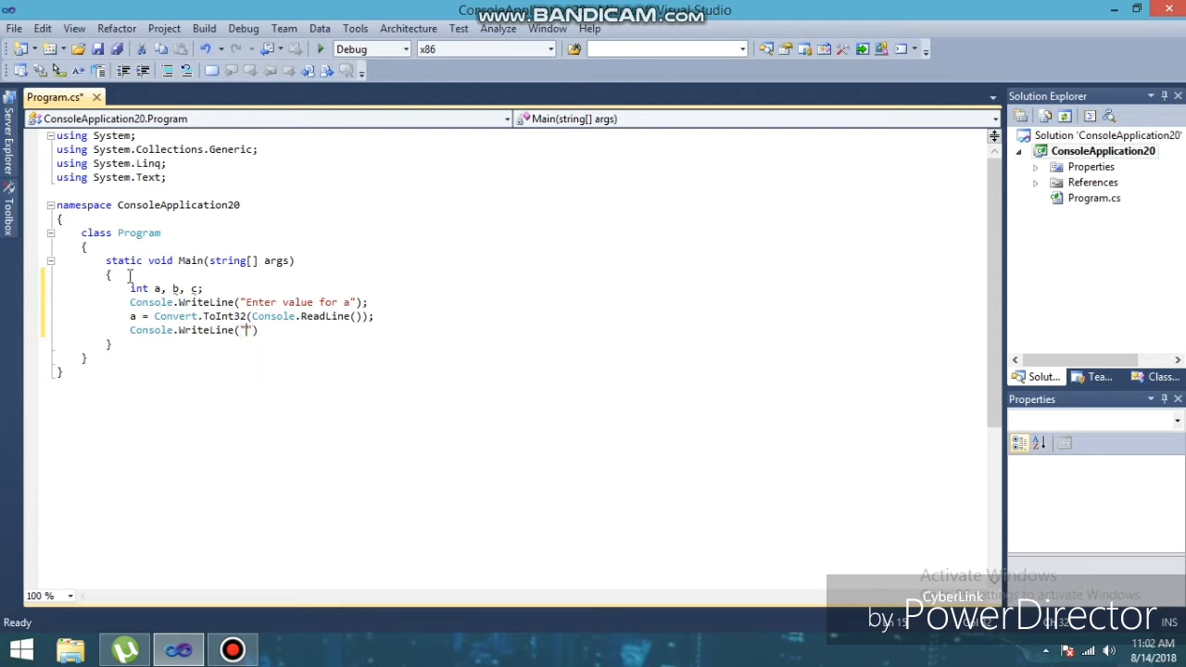
text(Enter)
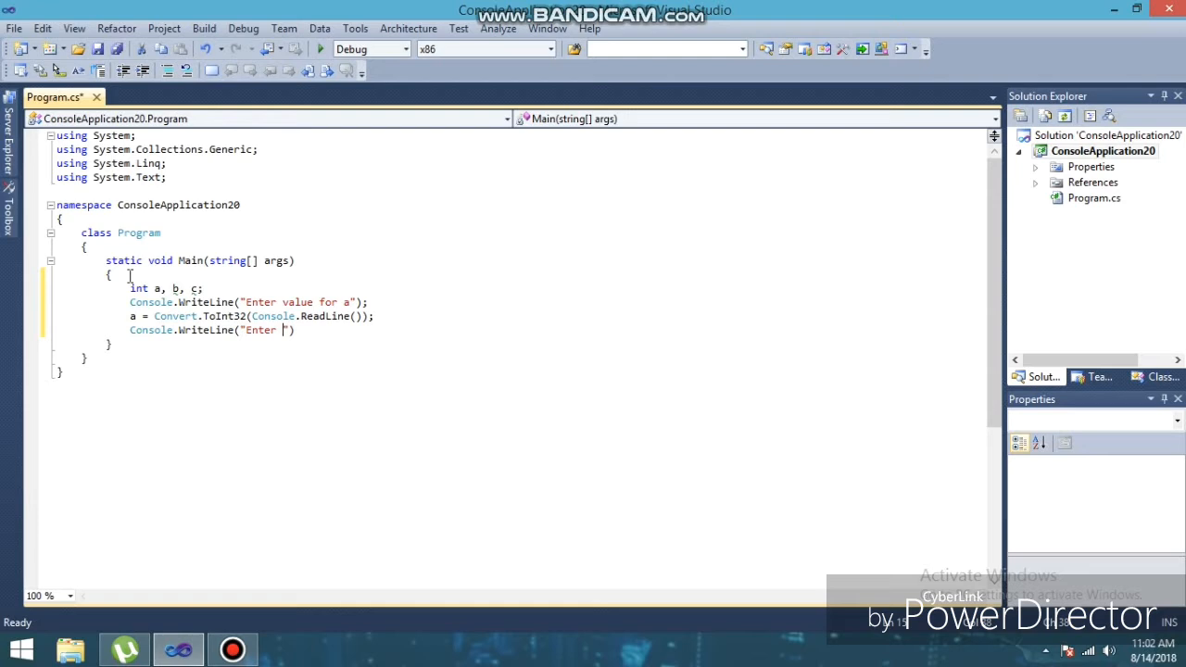
text(value)
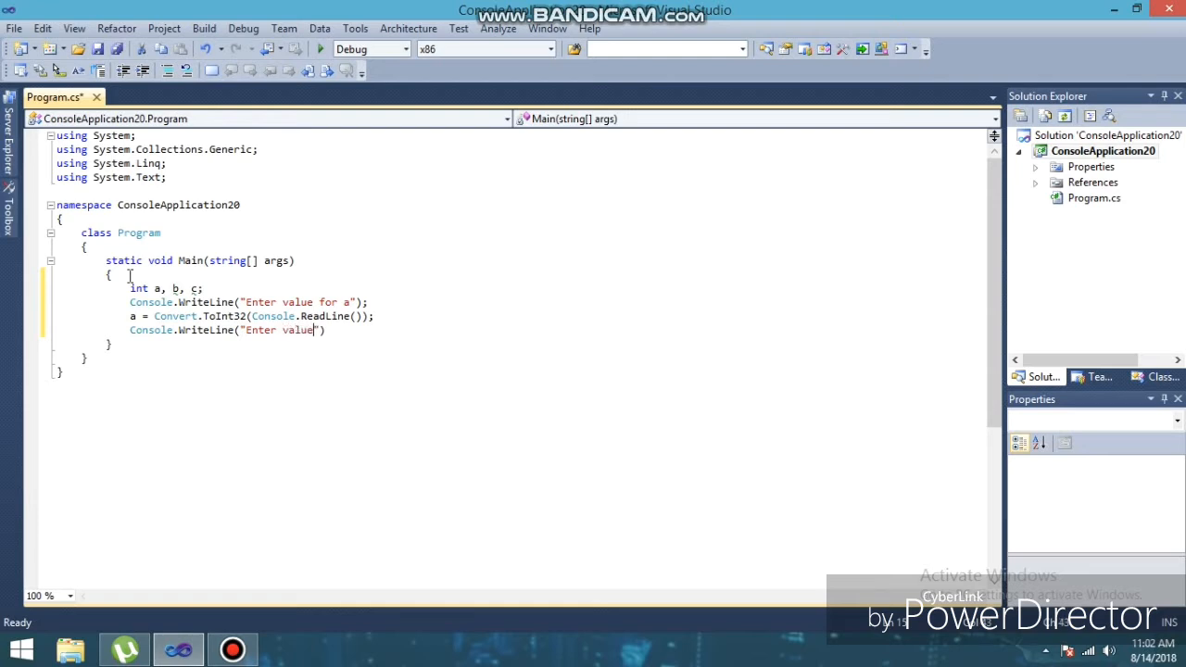
text(for b)
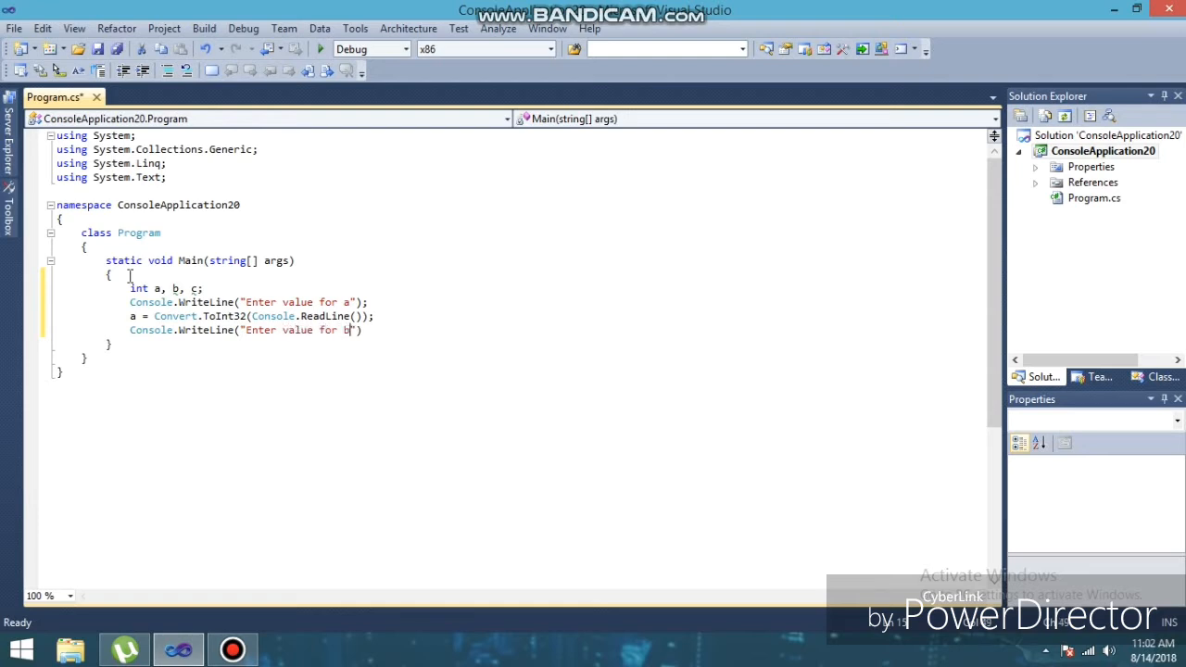
text())
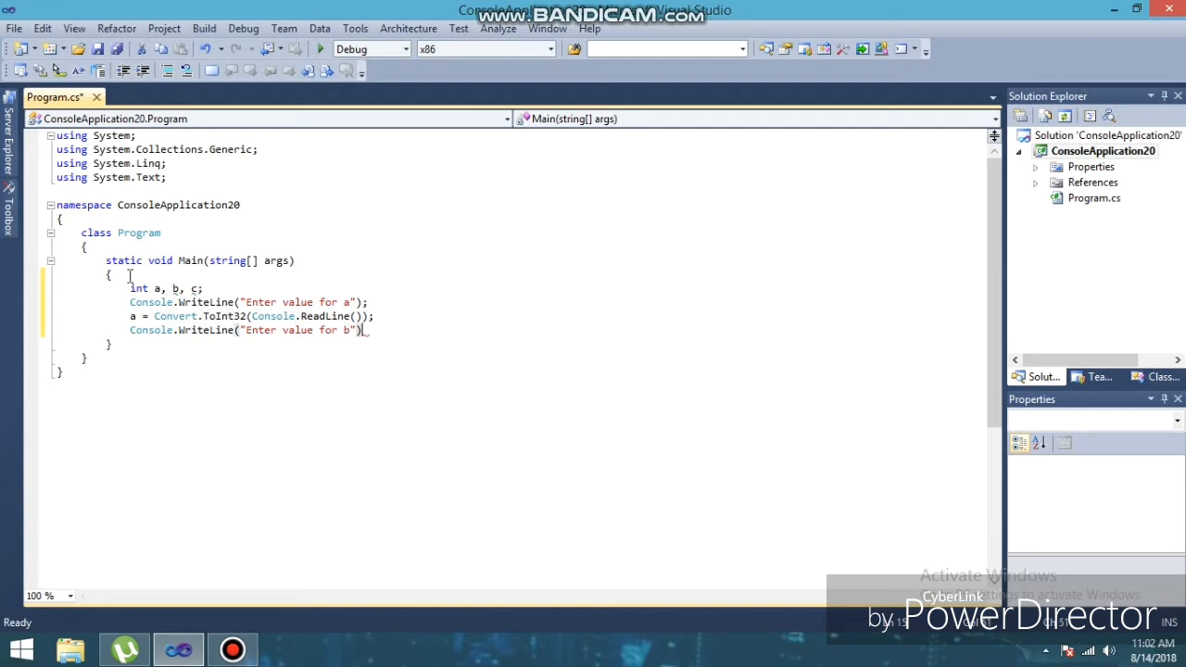
- Write b = Convert.ToInt32(Console.ReadLine()); and begin the c= line
text(b)
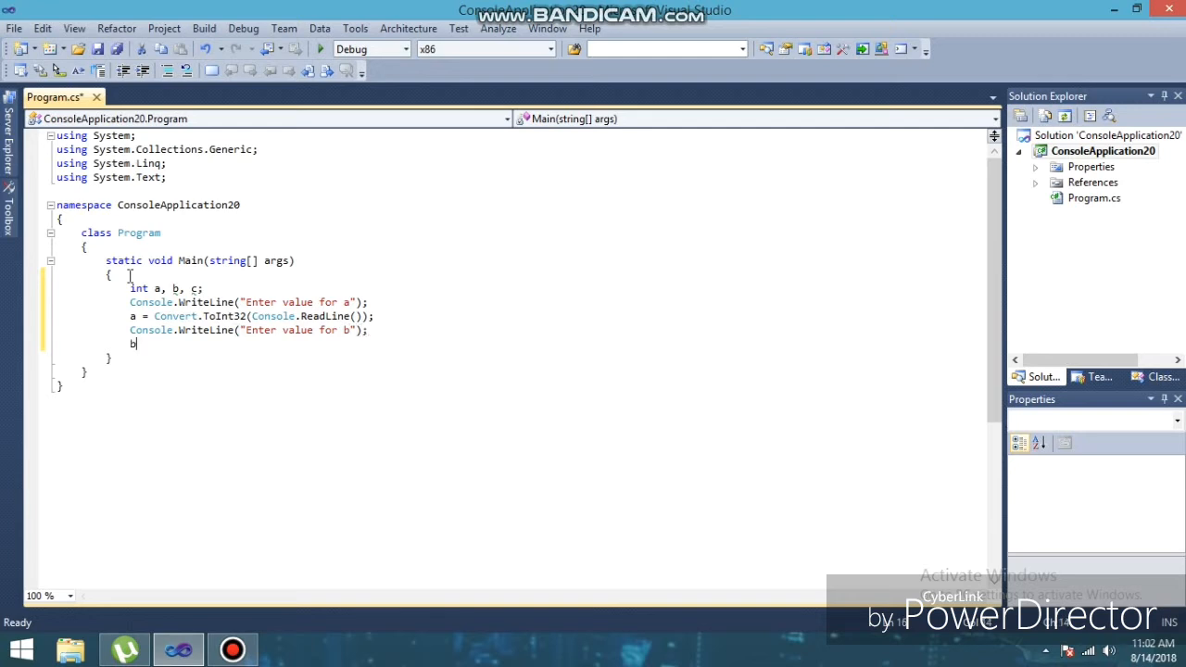
text(=Convert)
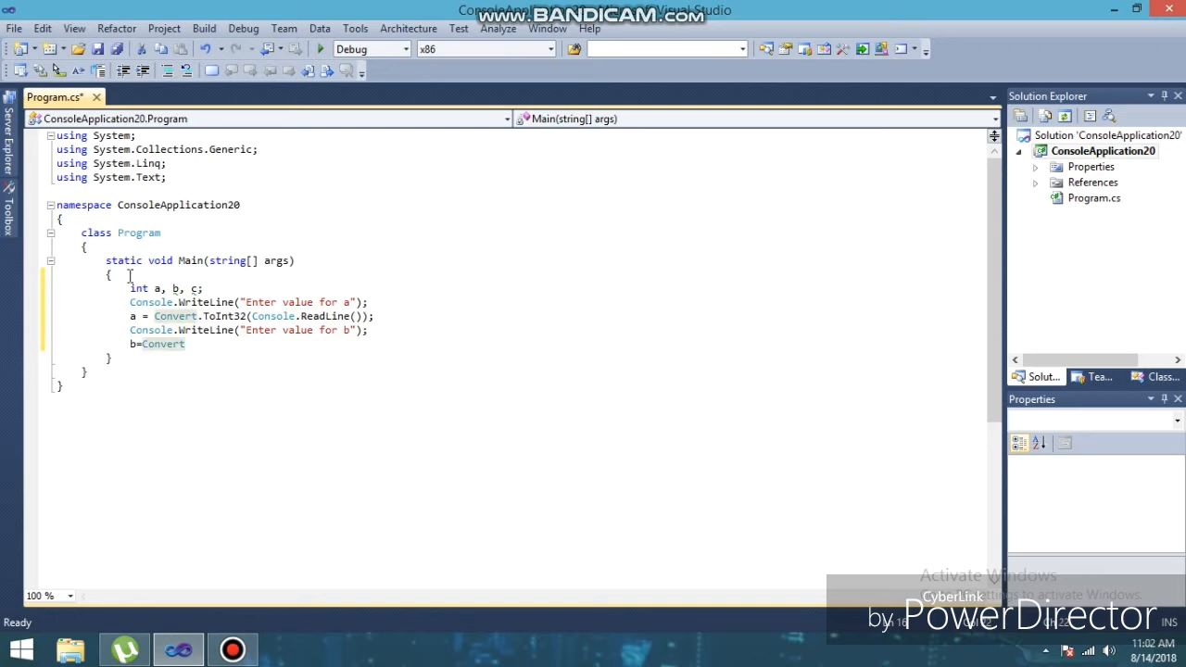
text(.t)
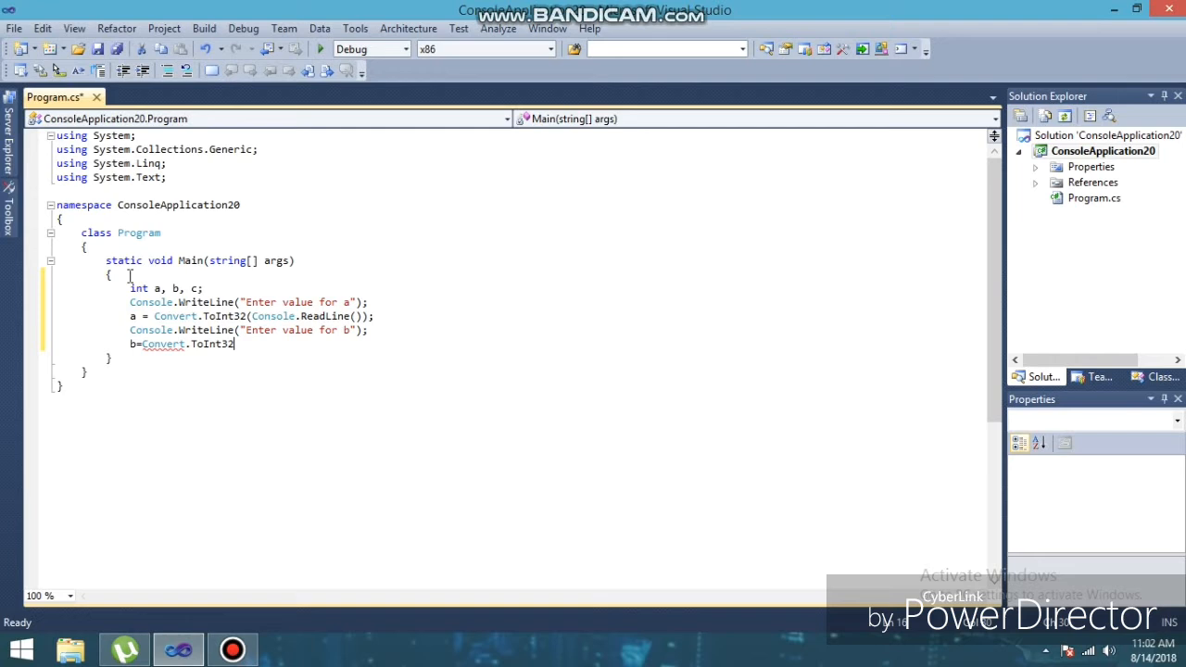
text(())
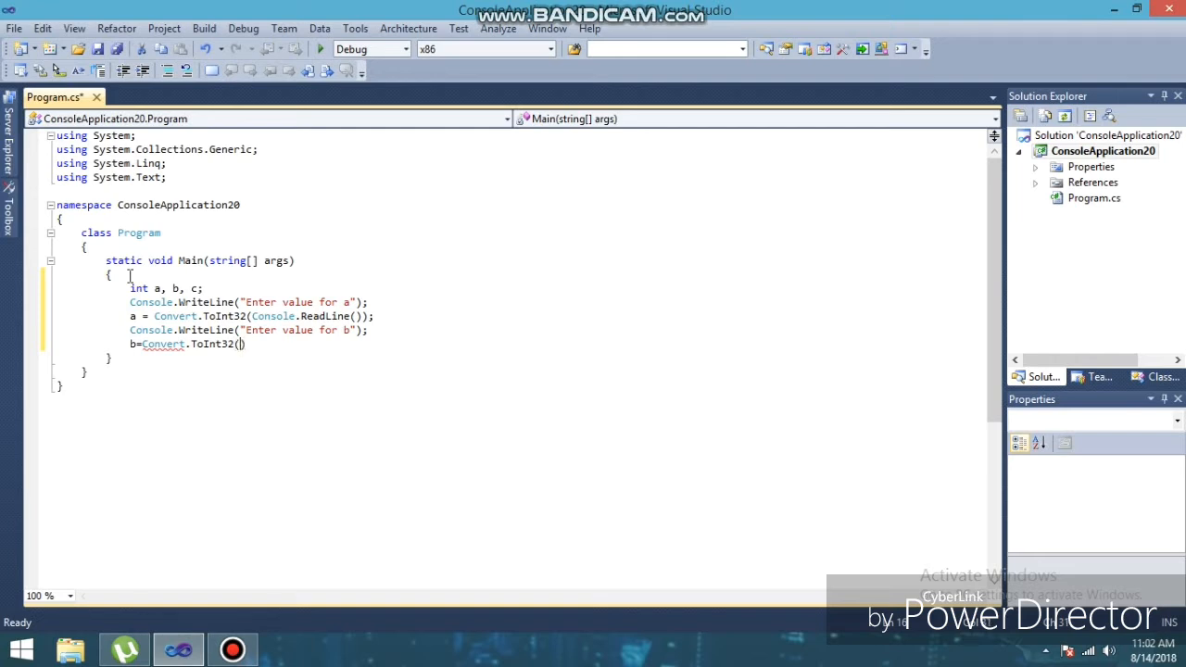
text(Conso)
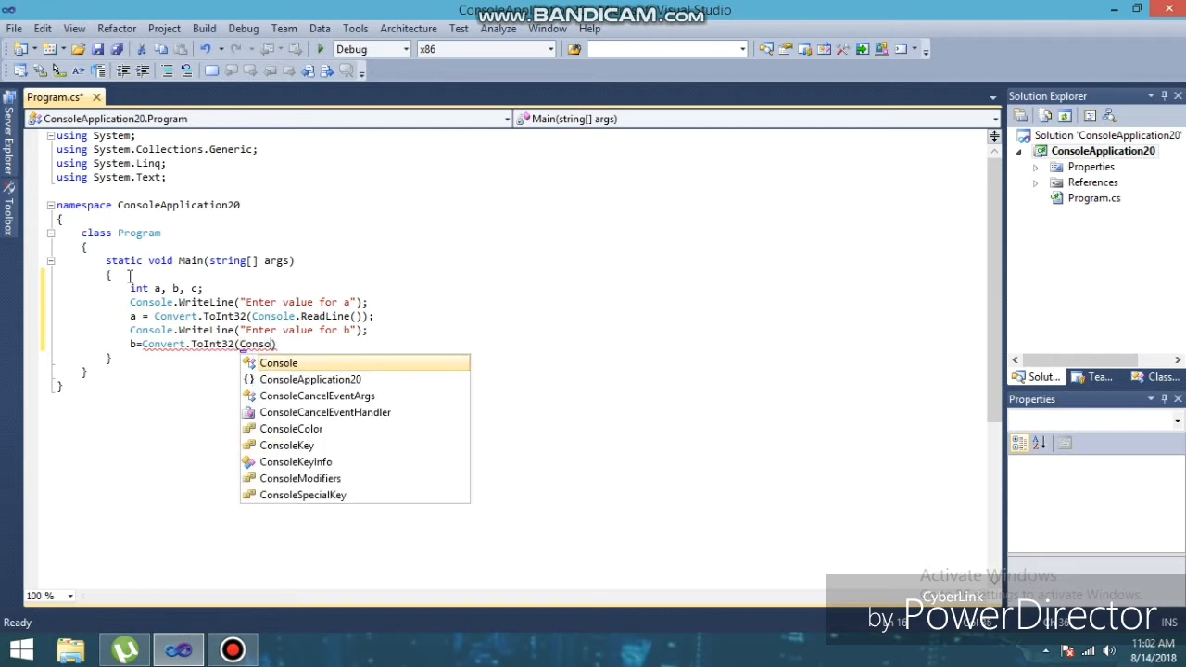
text(.ReadLine()
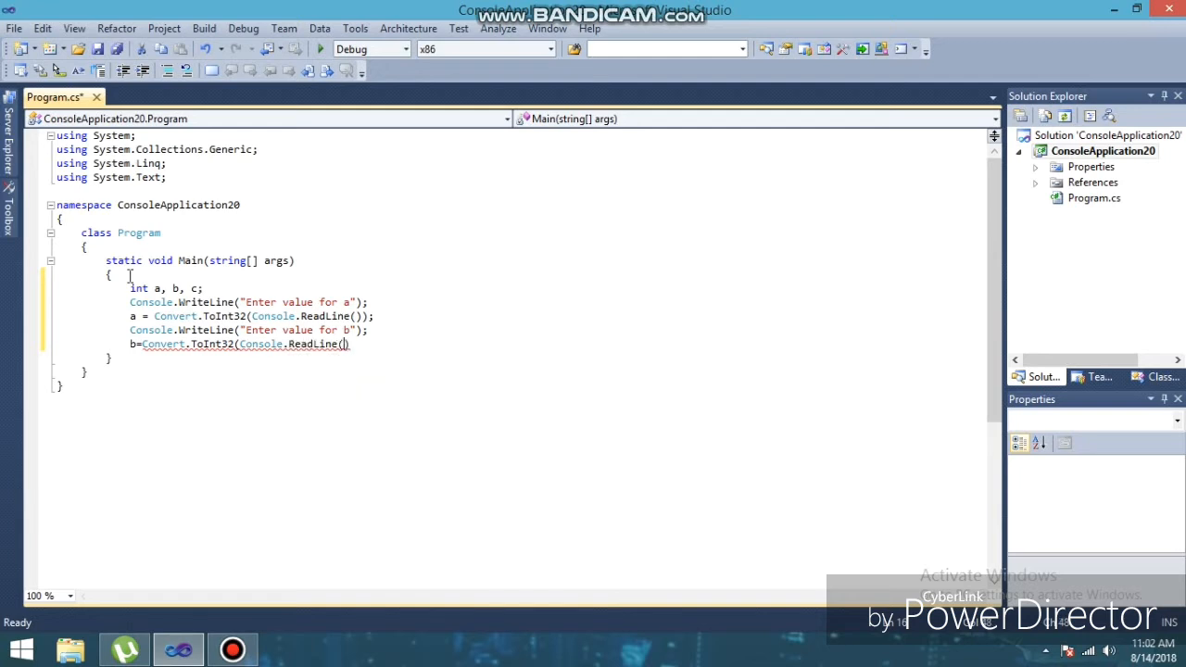
text())
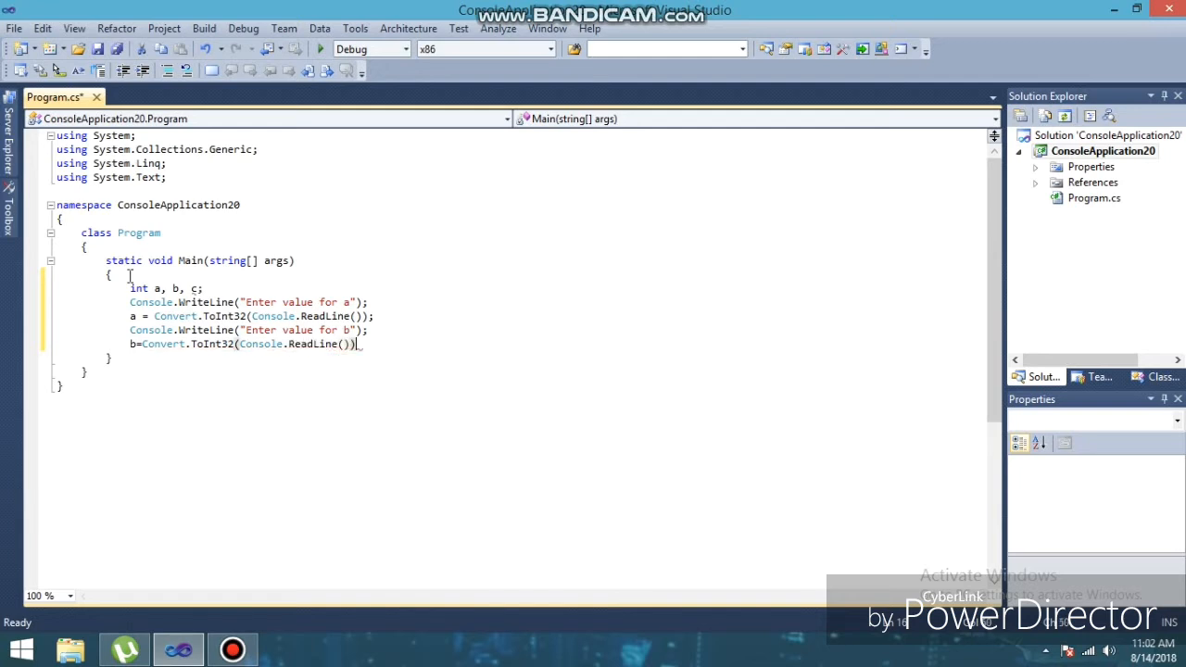
key(Return)
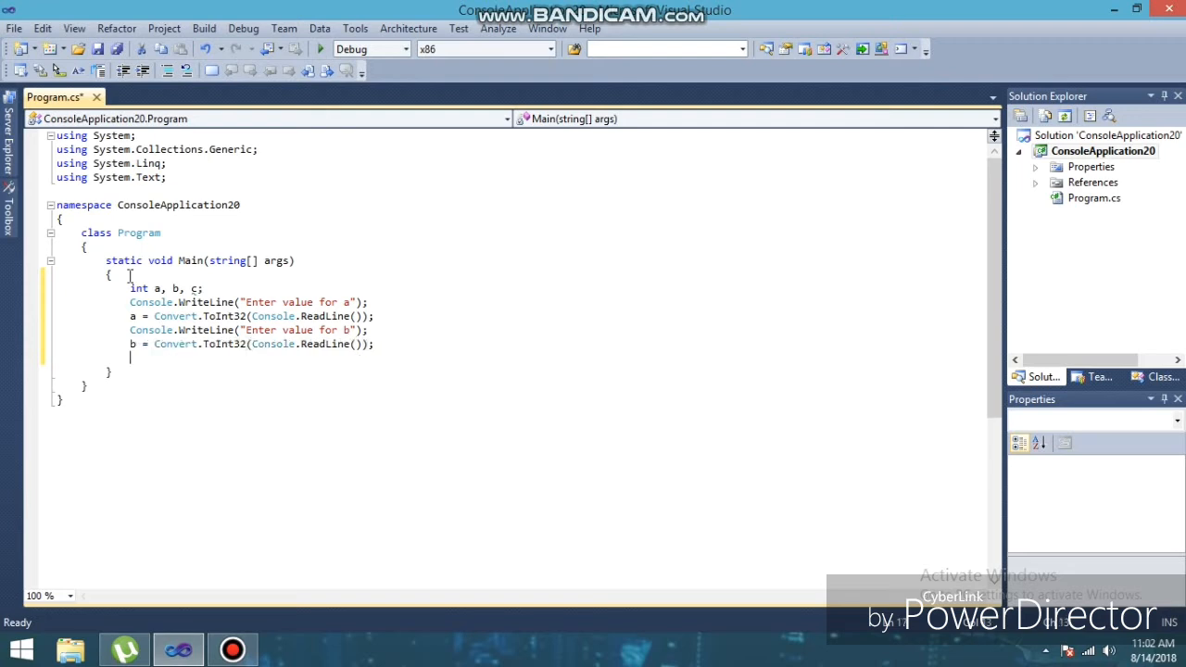
text(c=)
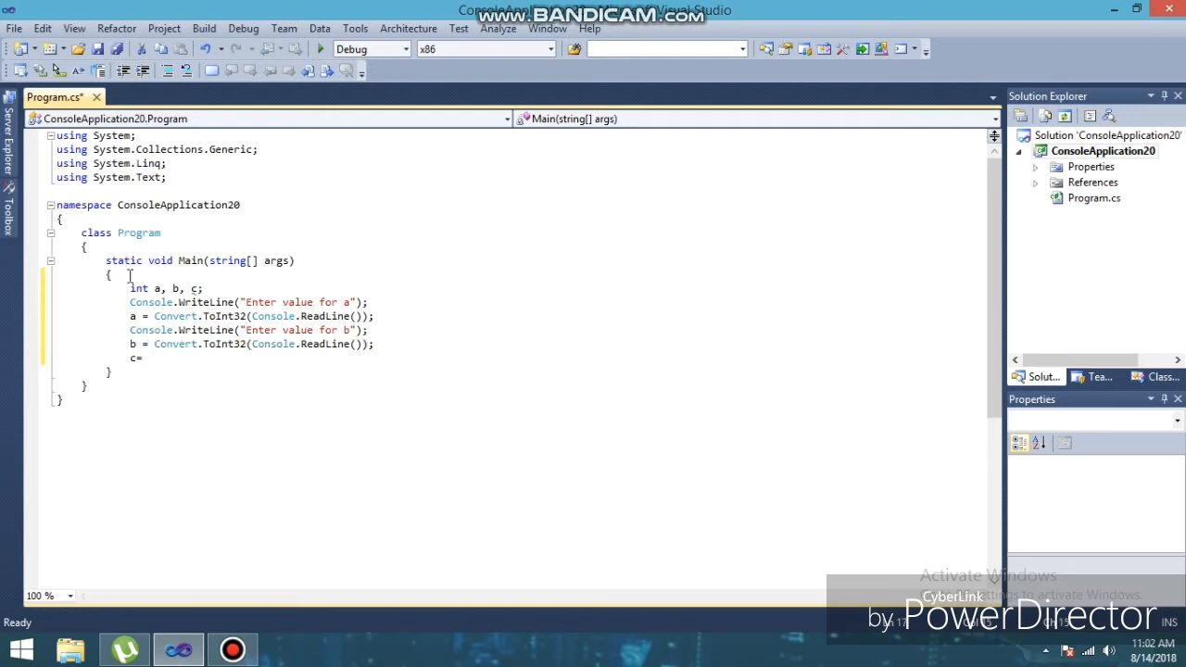
- Compute c = a + b and start a Console.WriteLine with an empty string
text(a+)
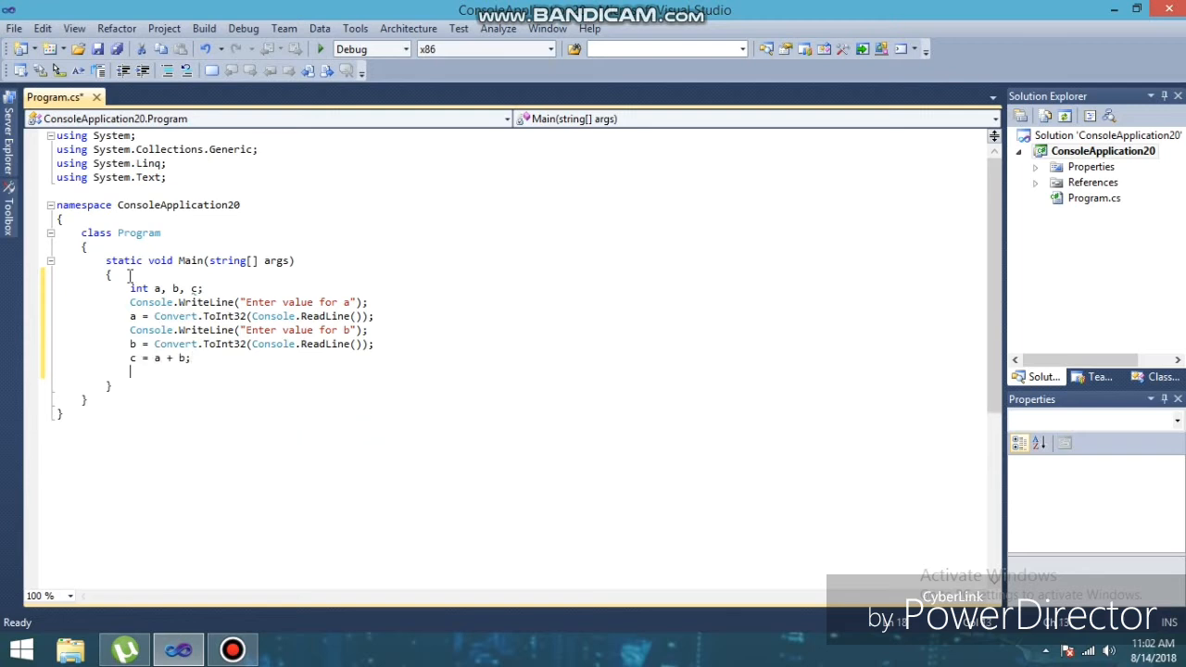
text(Console.WriteLine)
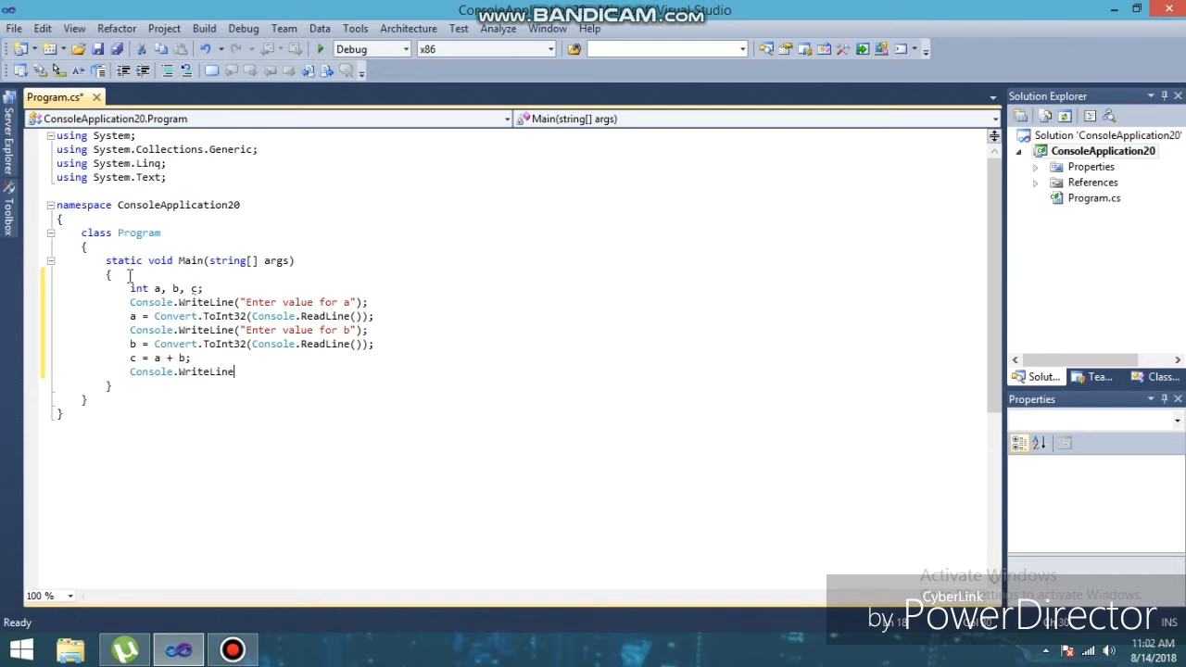
text(())
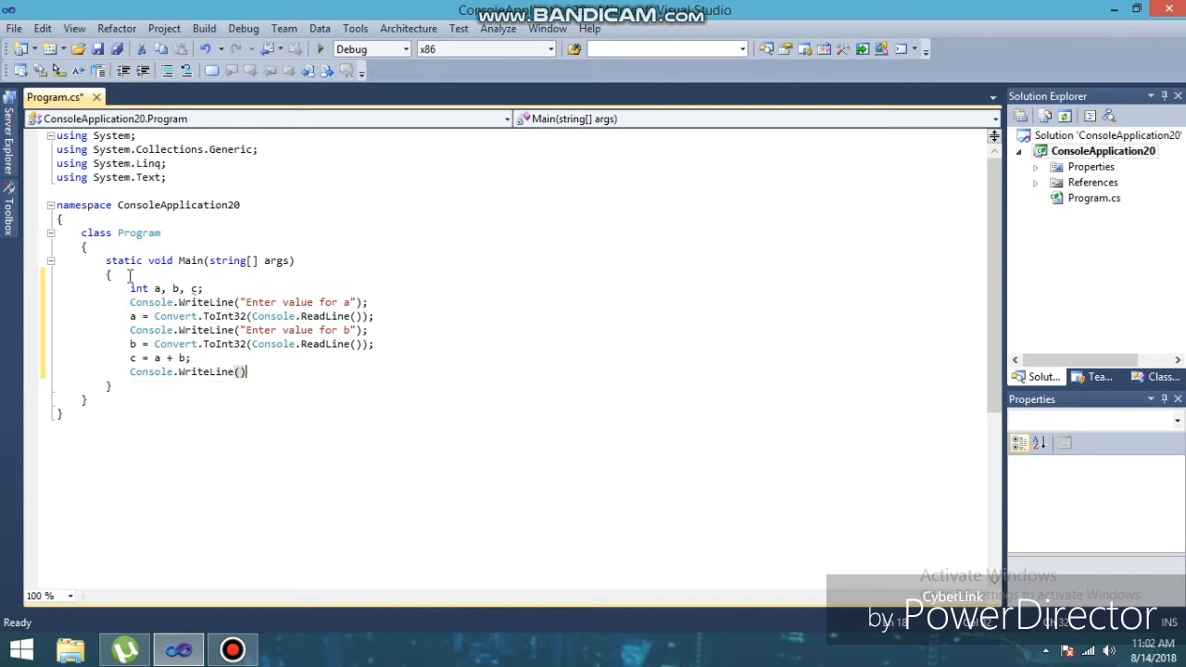
text("")
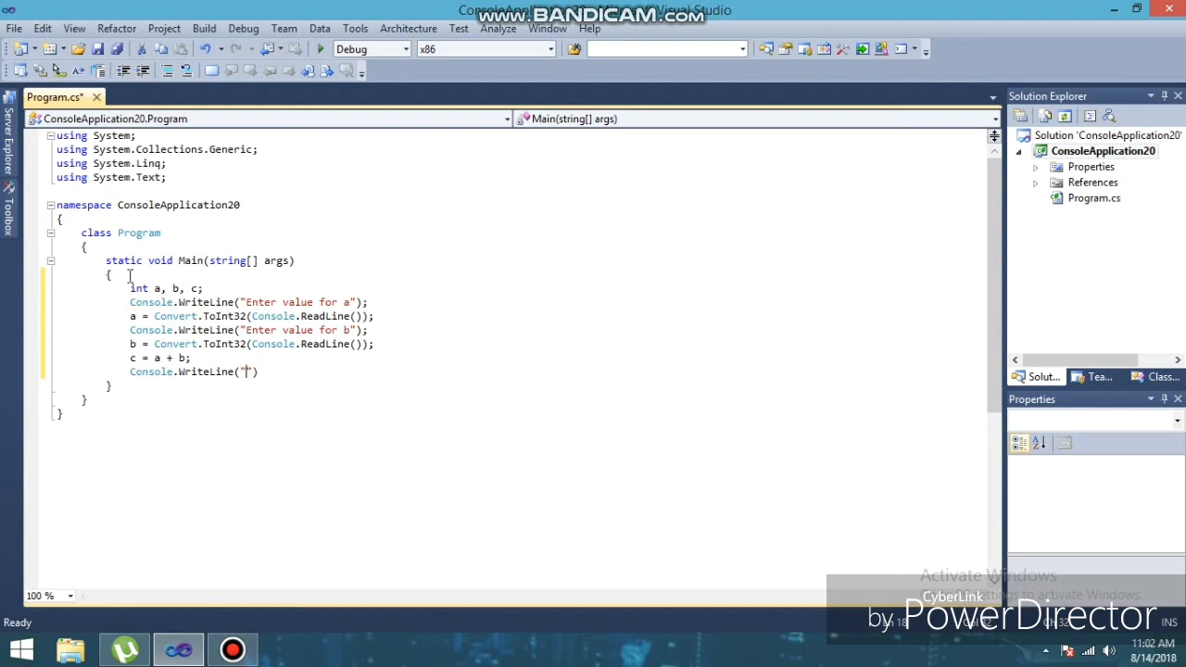
- Fill the WriteLine with "Value after addition =" + c
text(V)
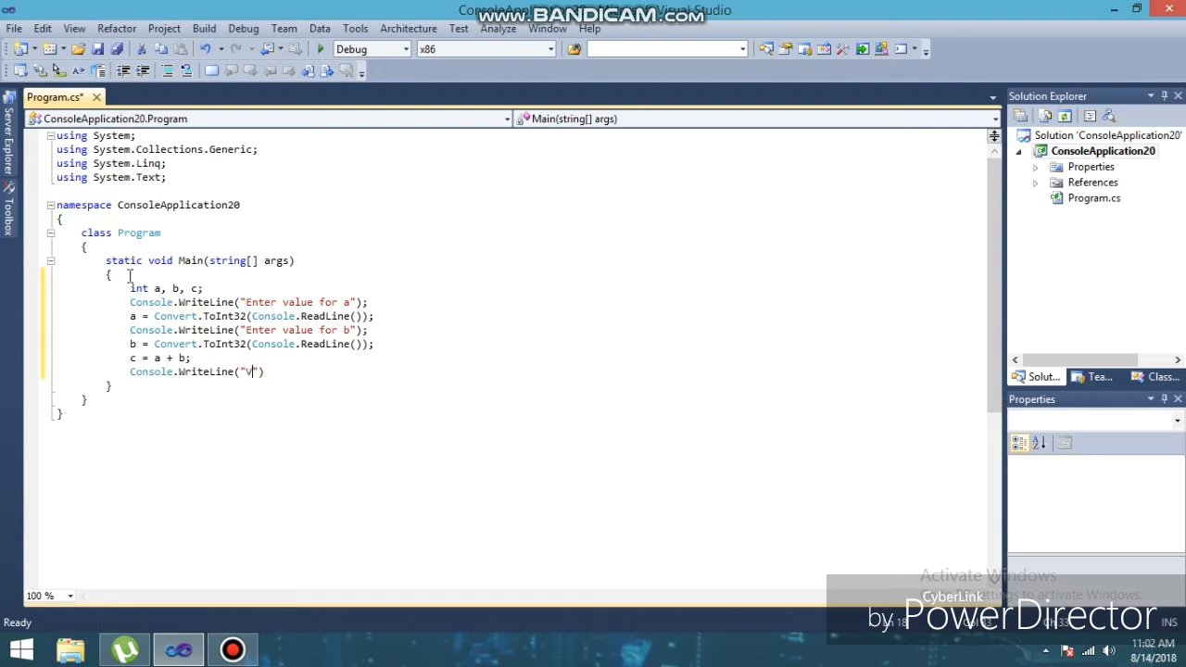
text(a)
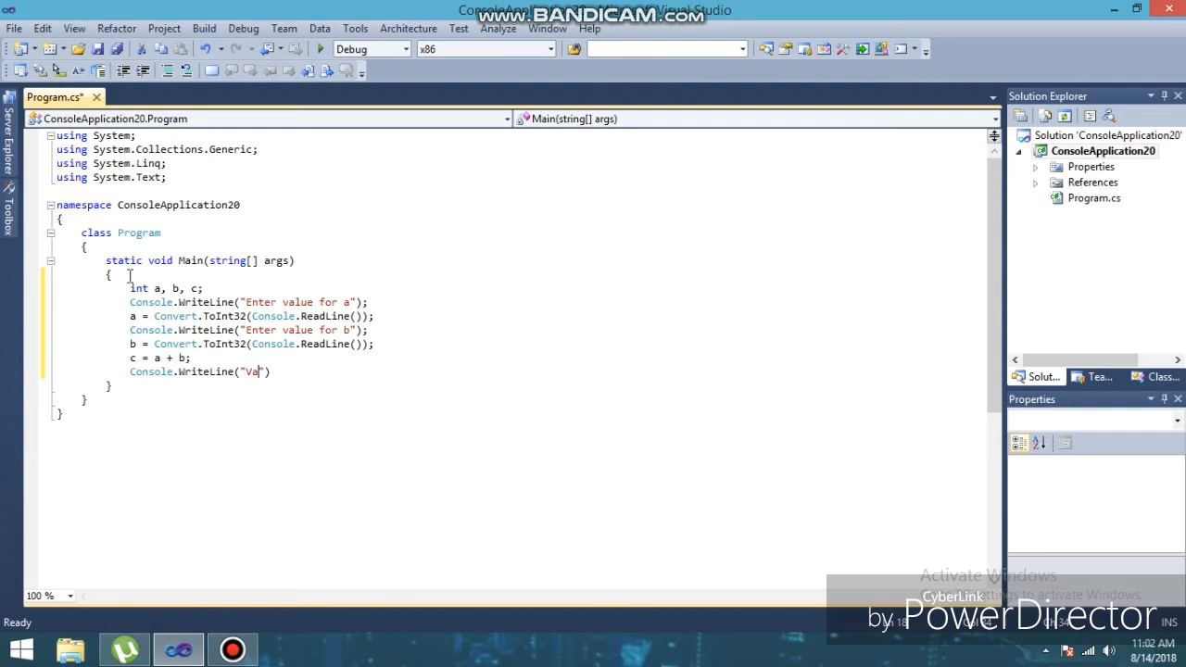
text(lue af)
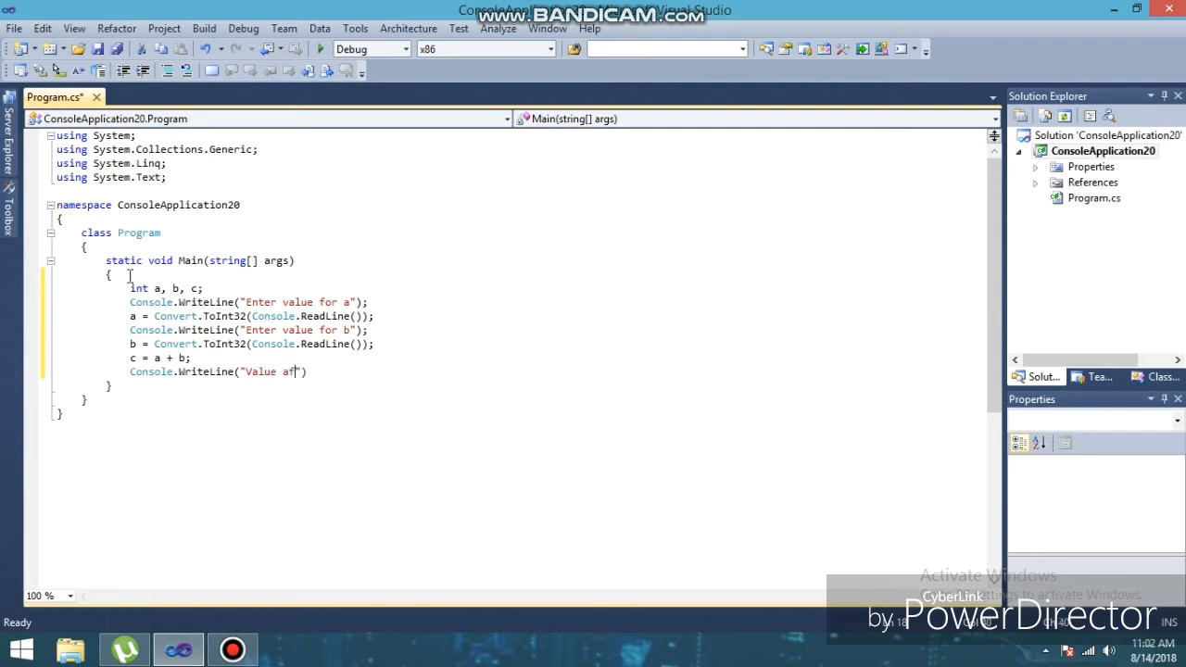
text(ter addition)
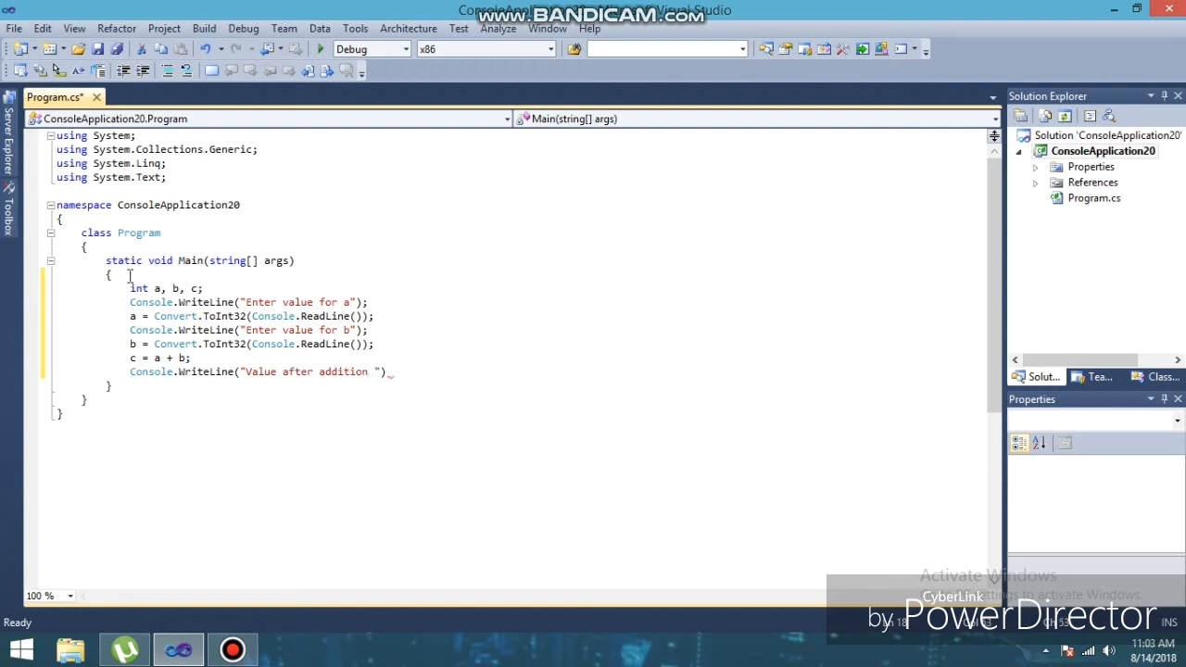
text(=)
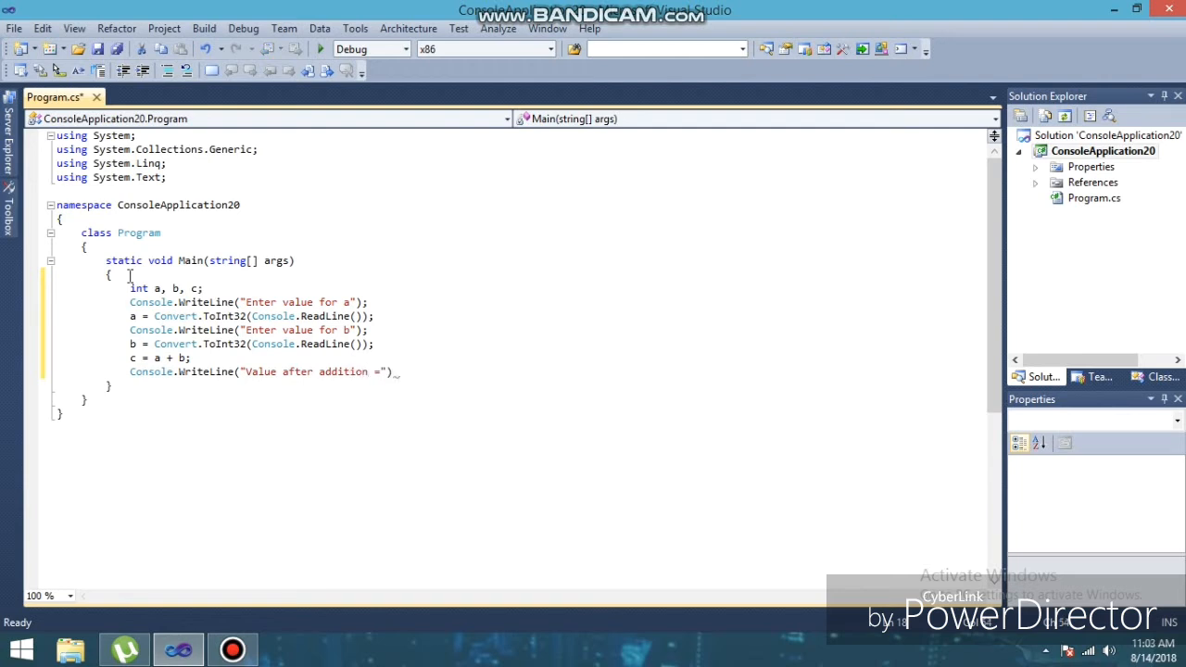
text(+)
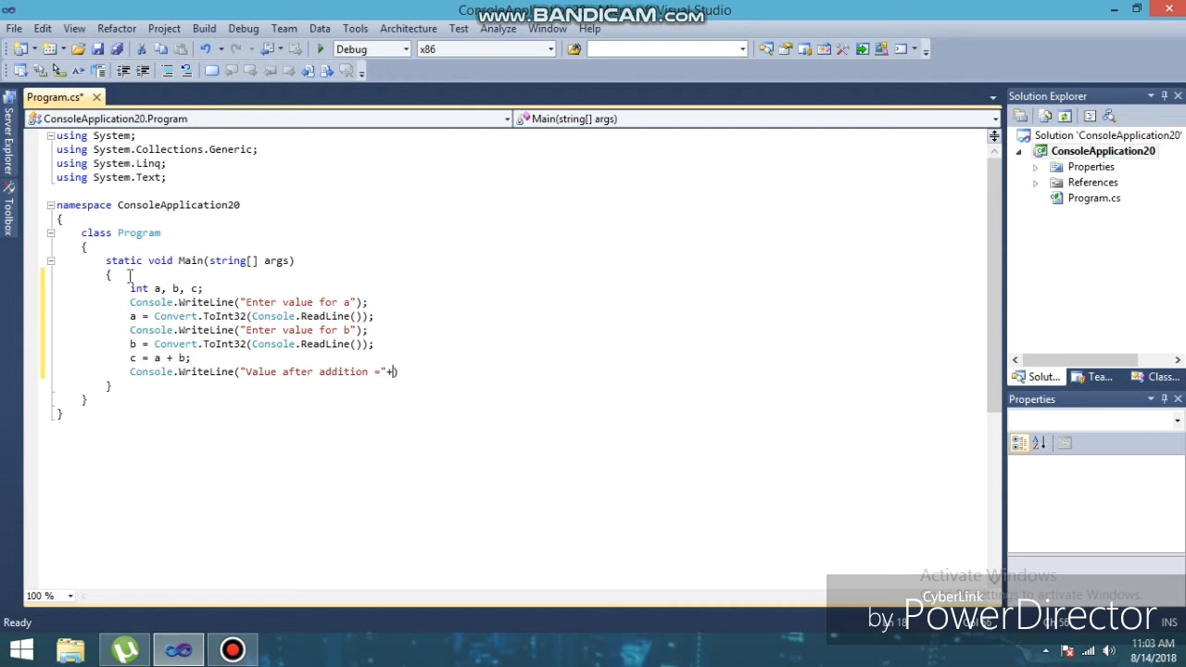
text(c)
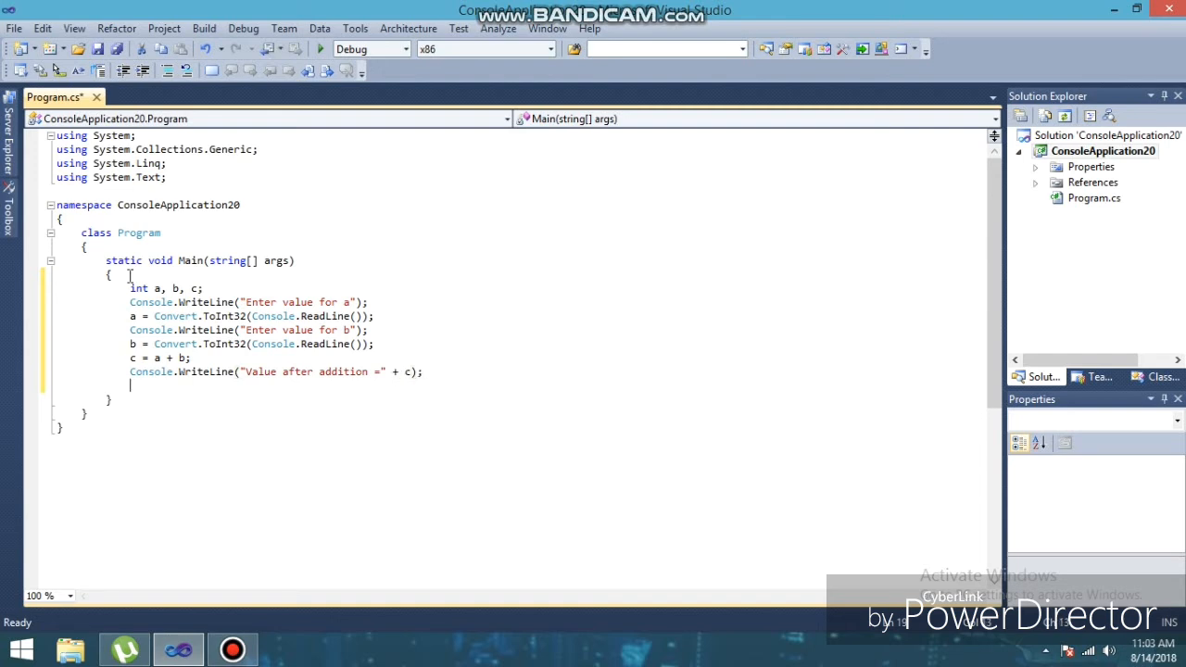
text(c)
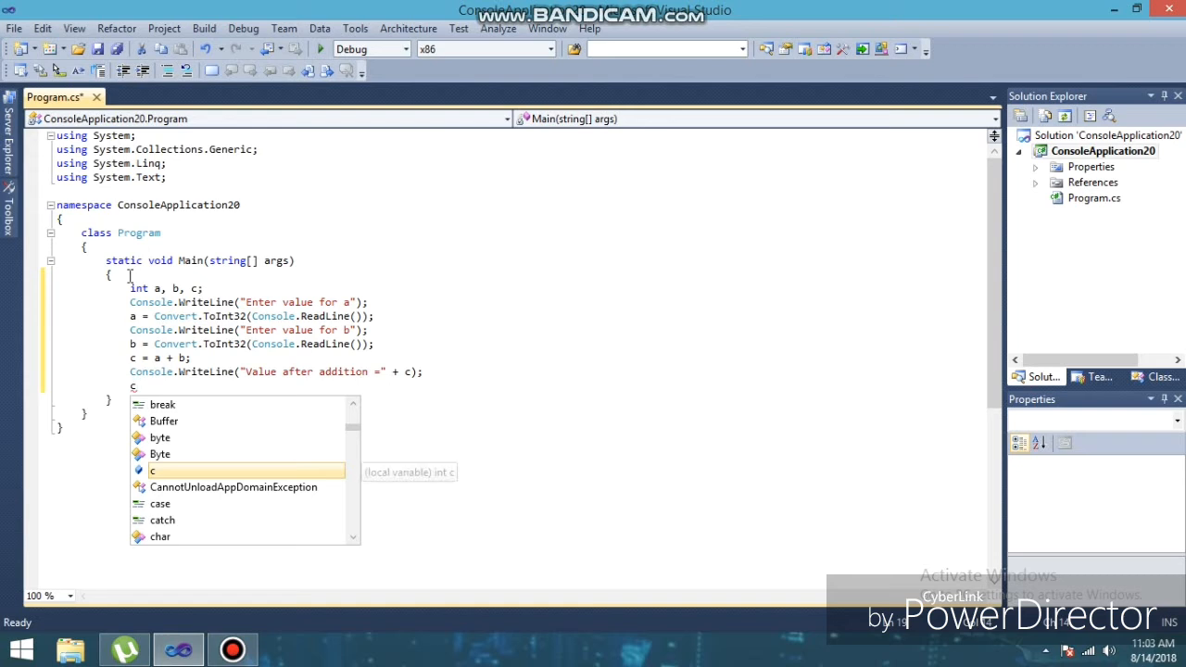
- End Main with Console.ReadLine(); so the console stays open
text(onsole.)
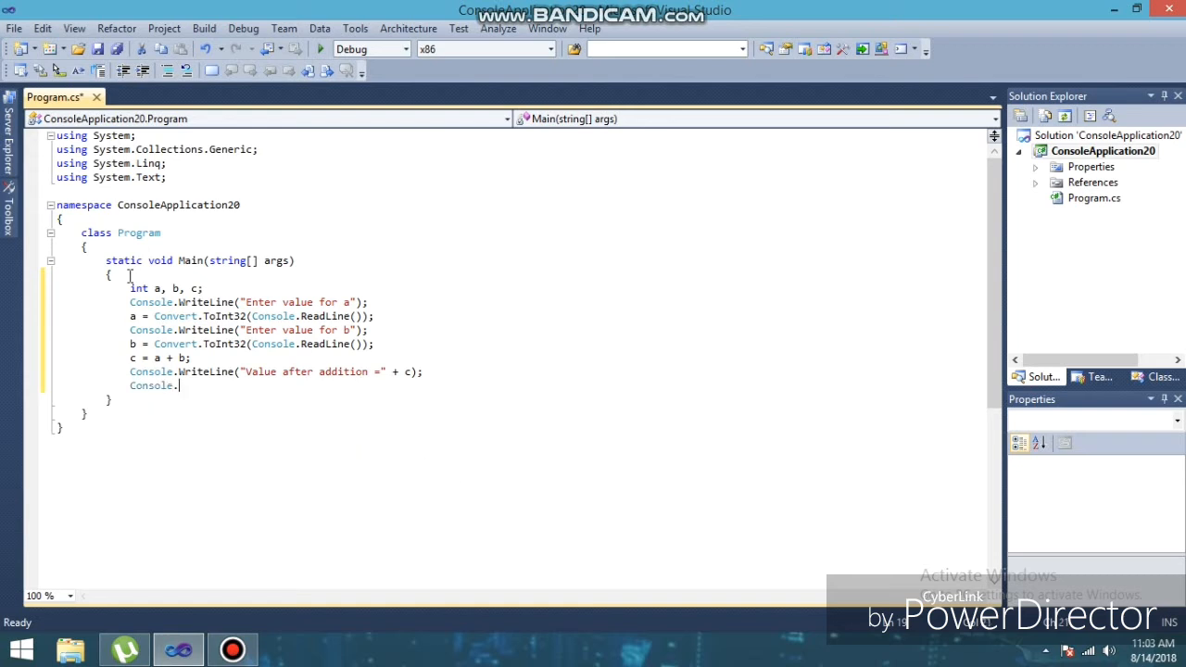
text(ReadLine()
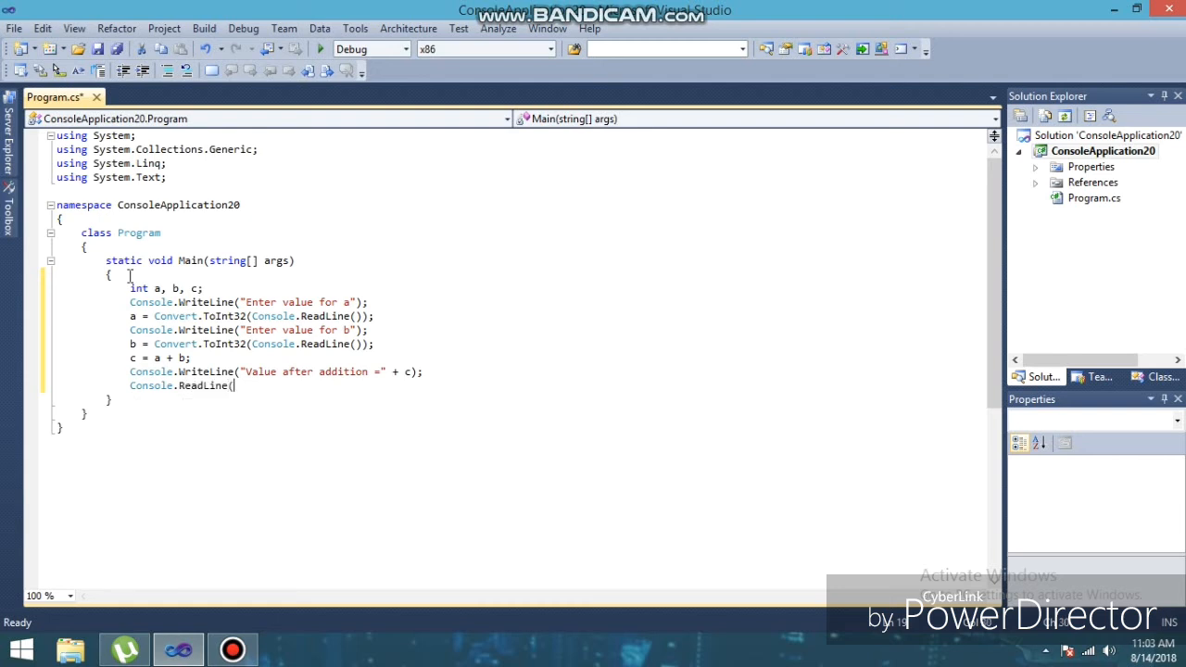
text())
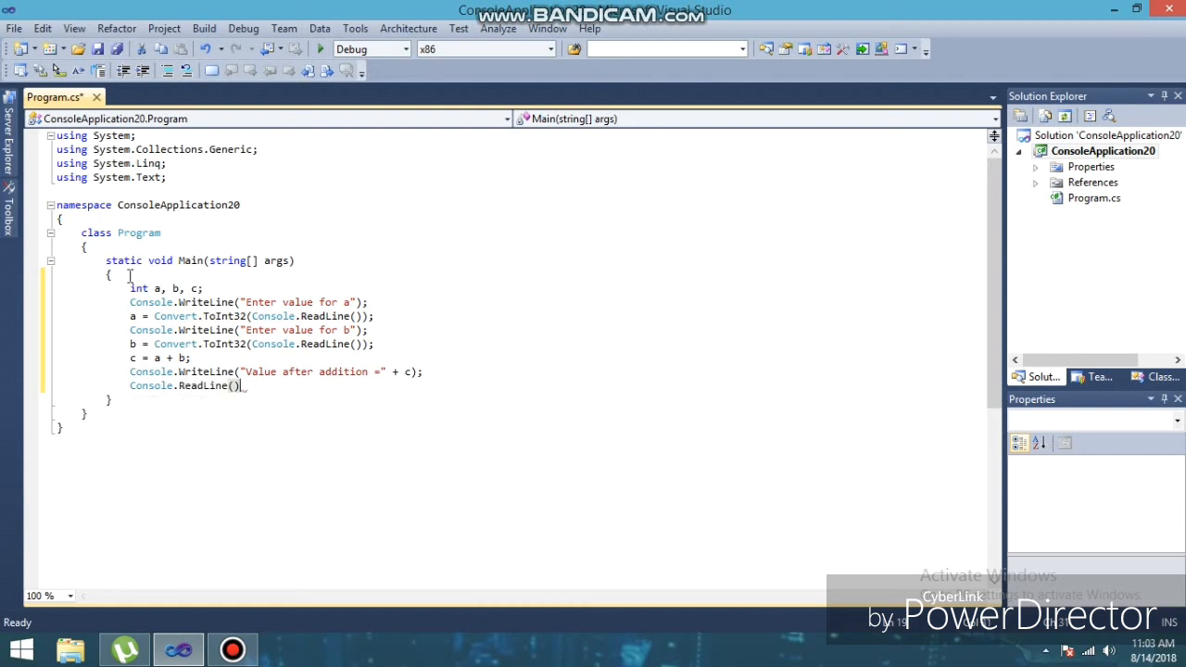
text(;)
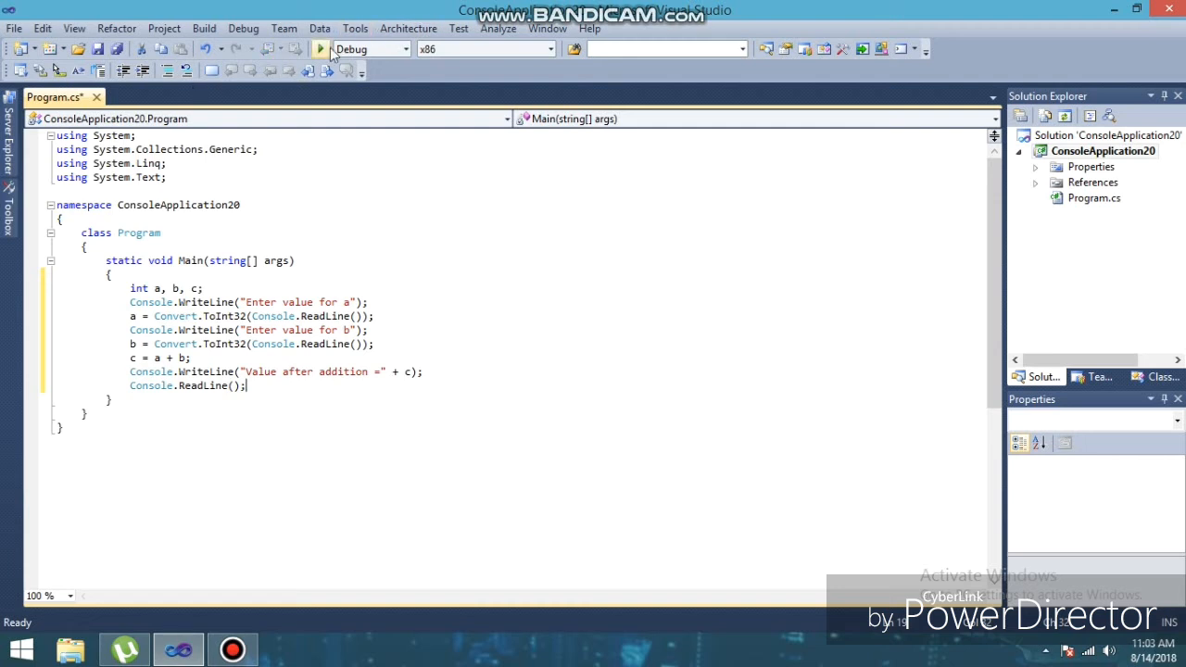
mouse_move(319, 48)
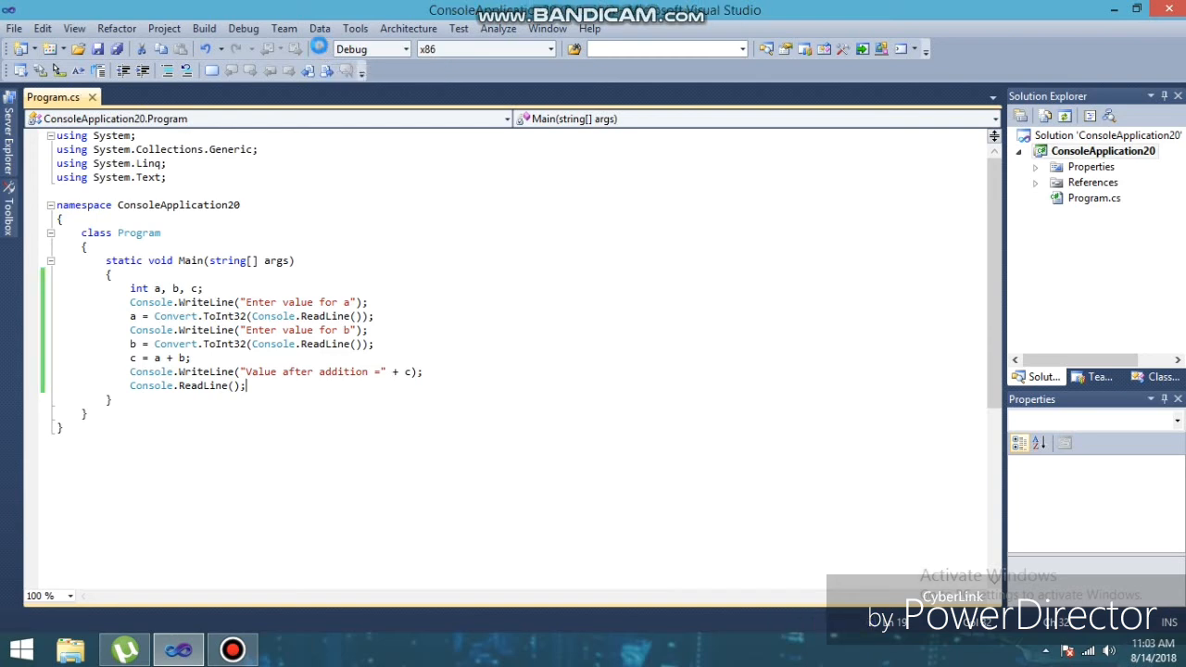
- Run with F5, enter 5 and 9 to get Value after addition =14, then close the console
key(F5)
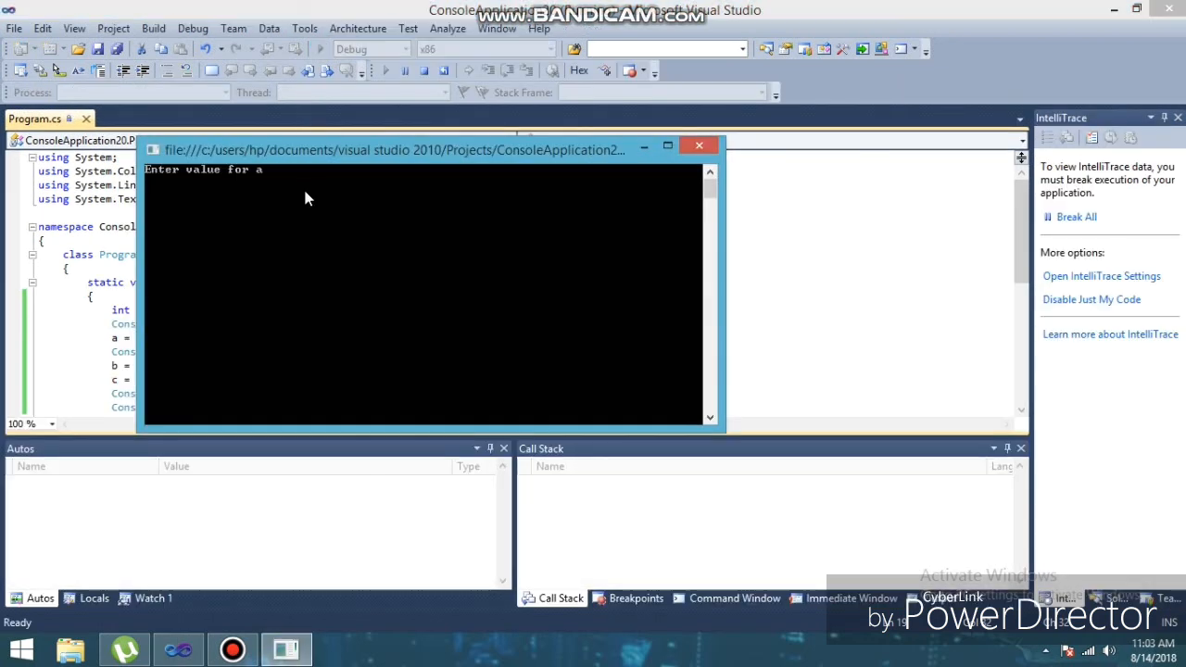
text(5)
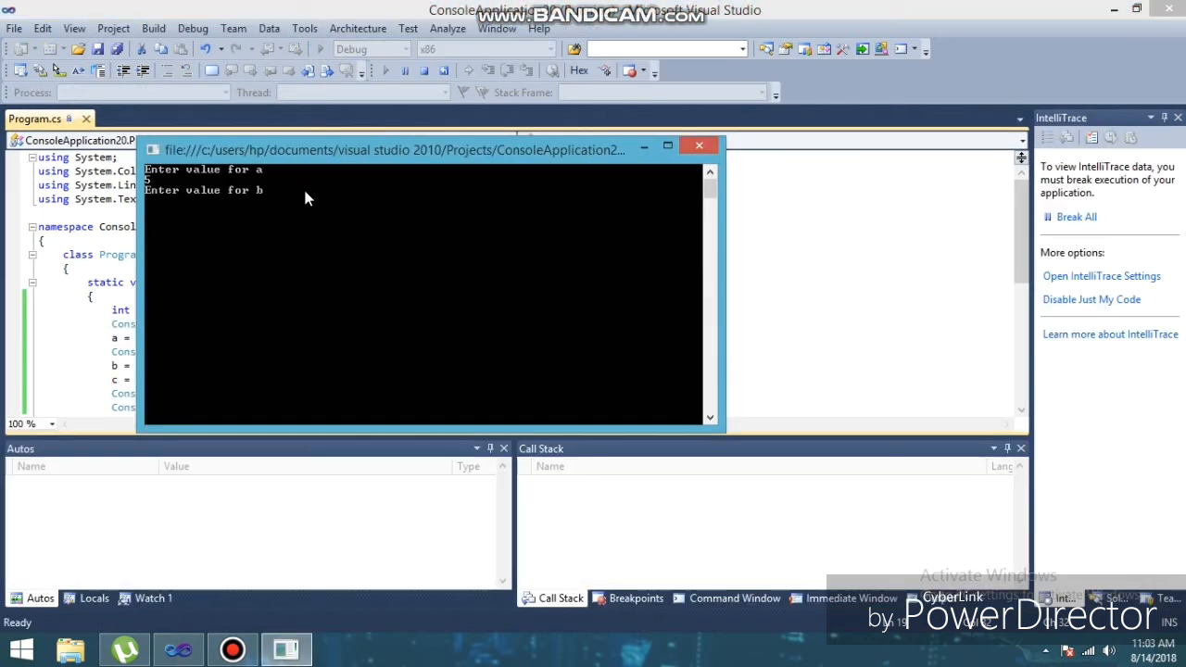
text(9)
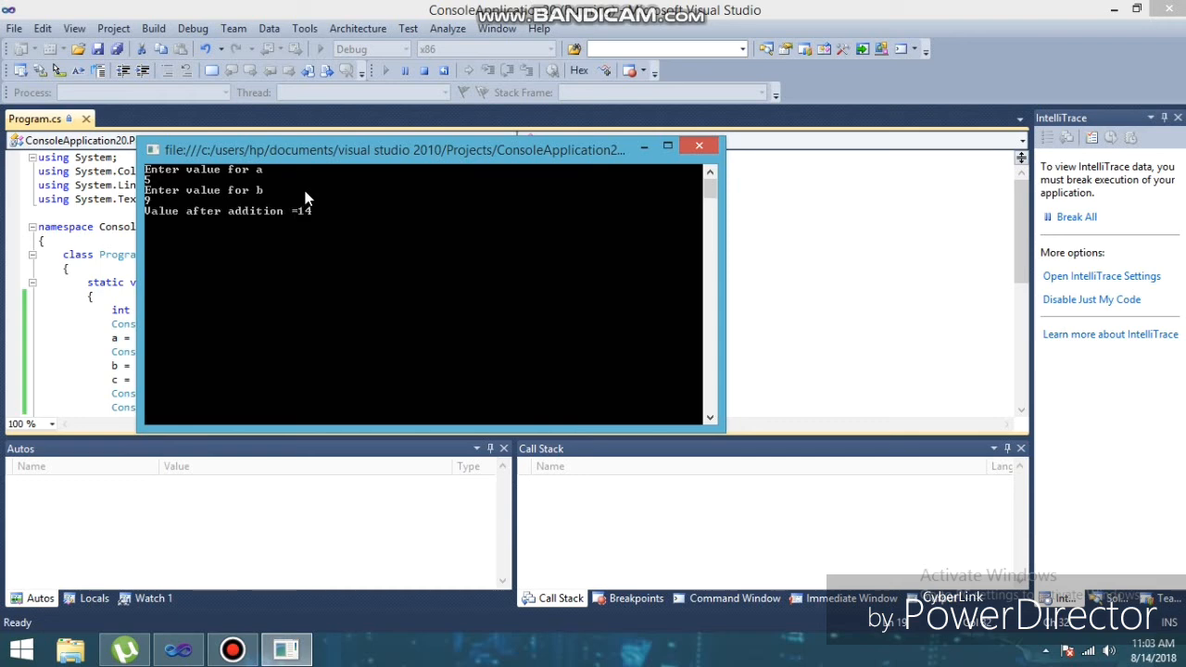
mouse_move(289, 254)
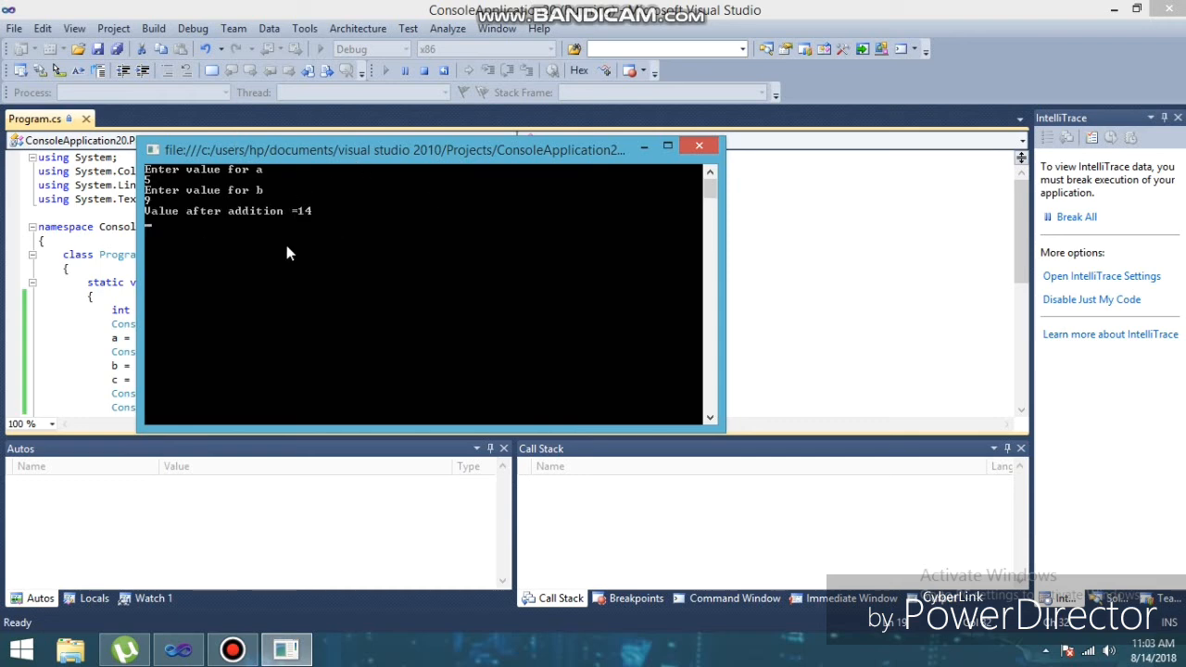
mouse_move(263, 229)
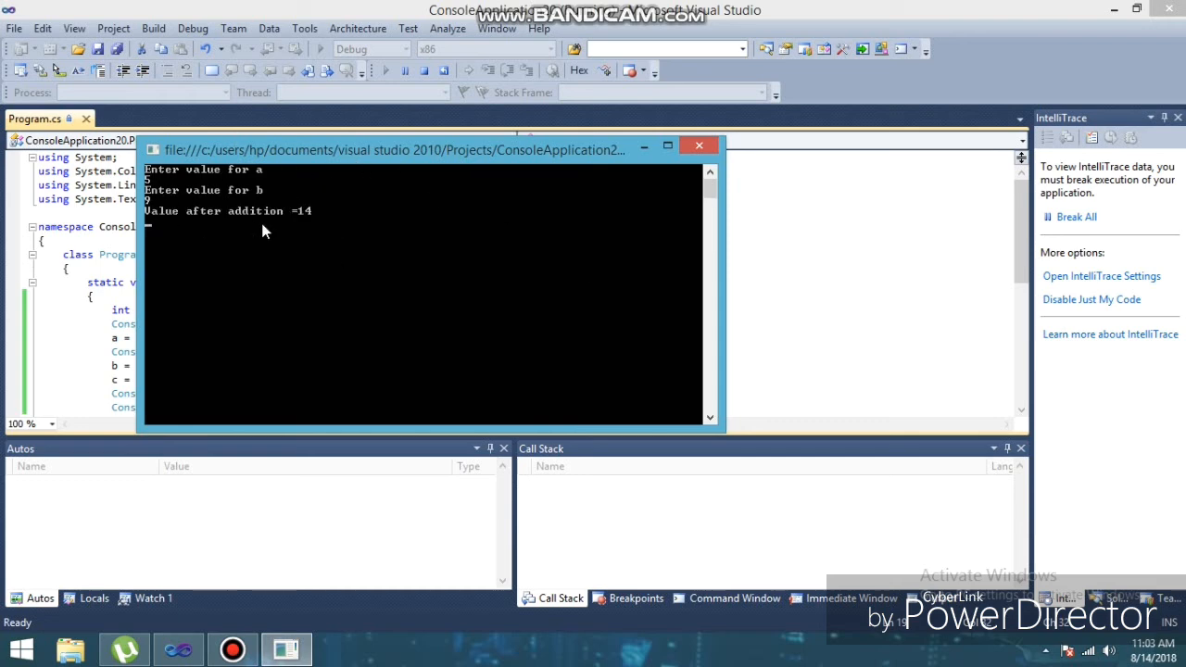
mouse_move(159, 189)
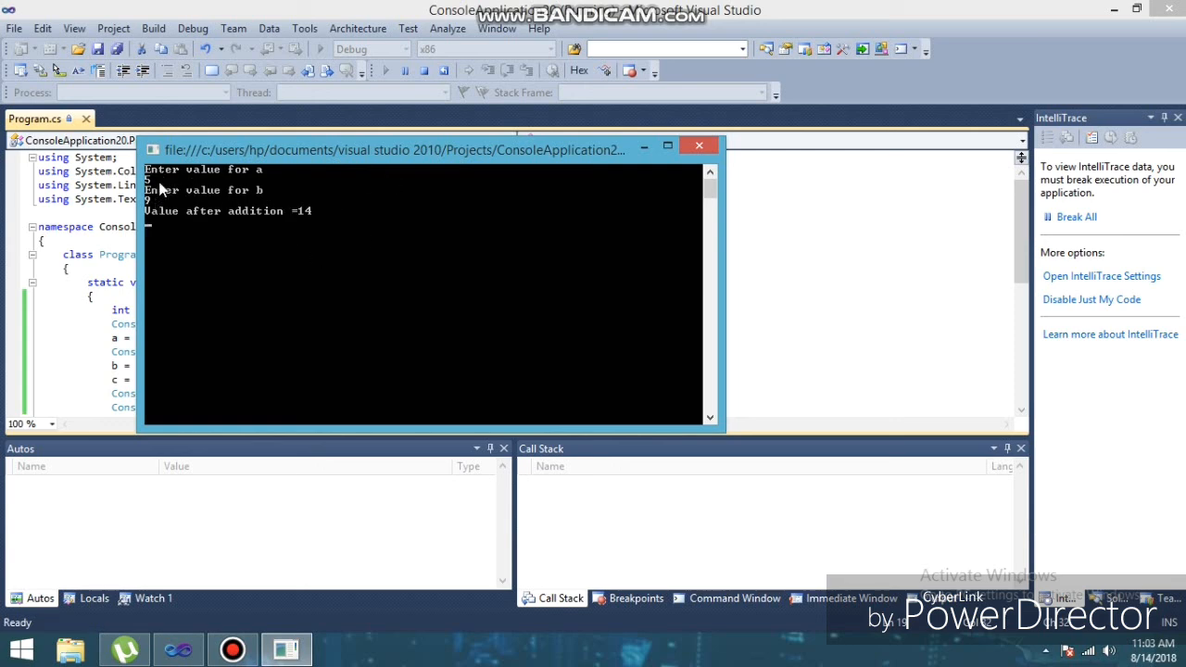
mouse_move(170, 215)
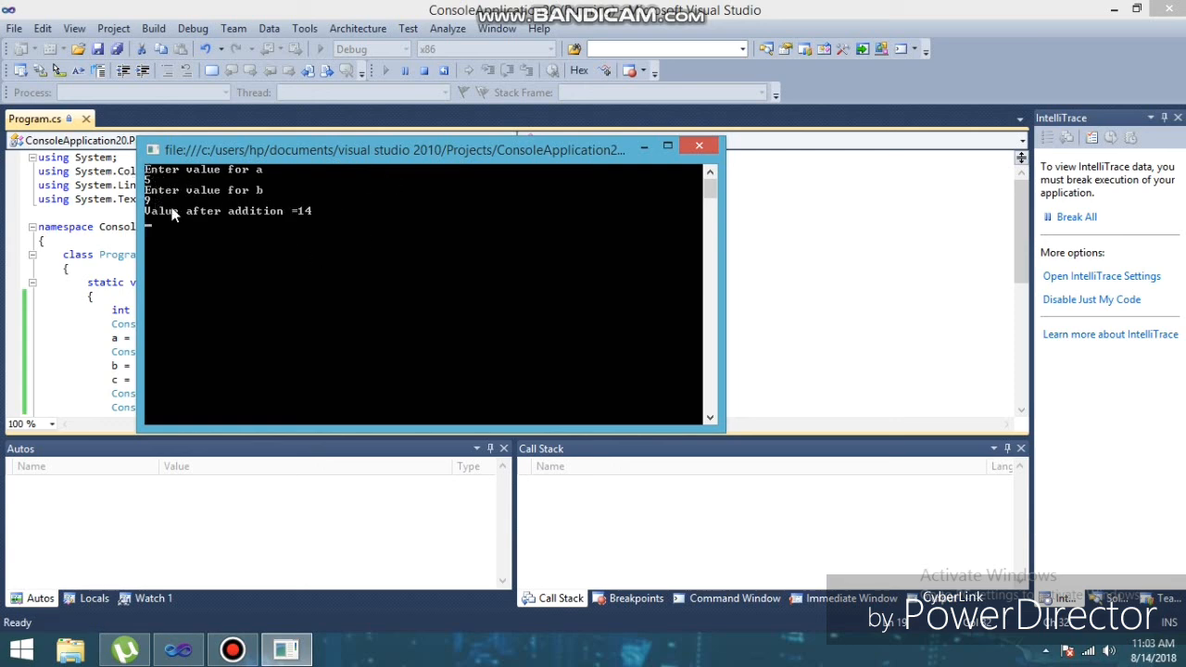
mouse_move(350, 270)
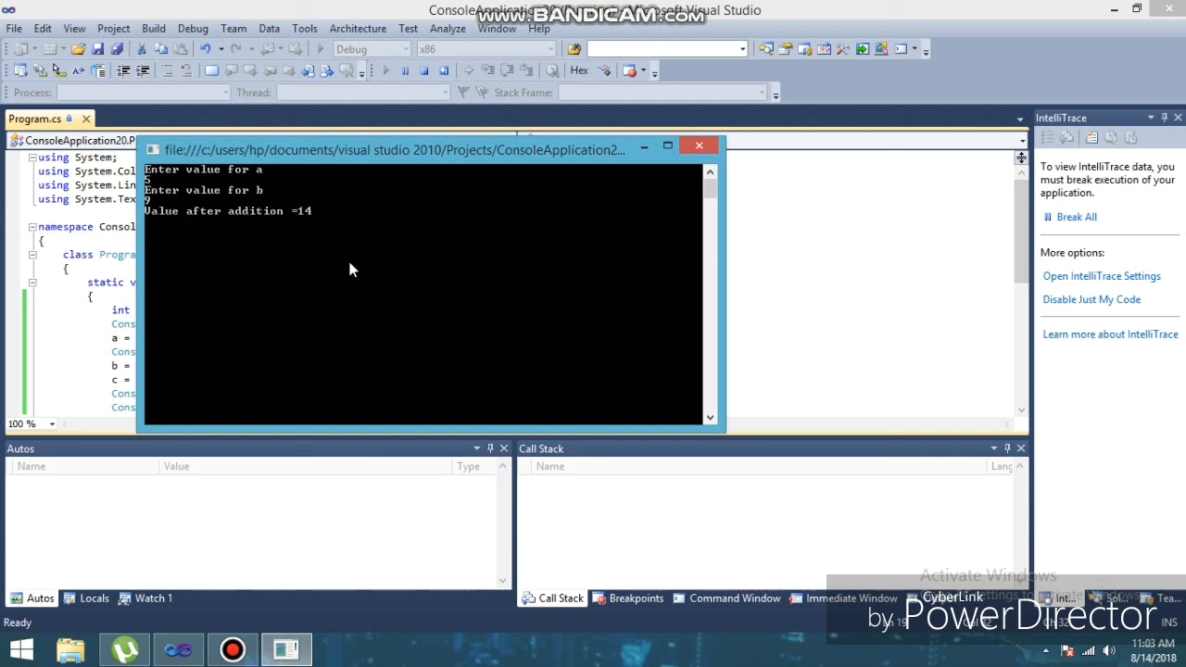
mouse_move(293, 231)
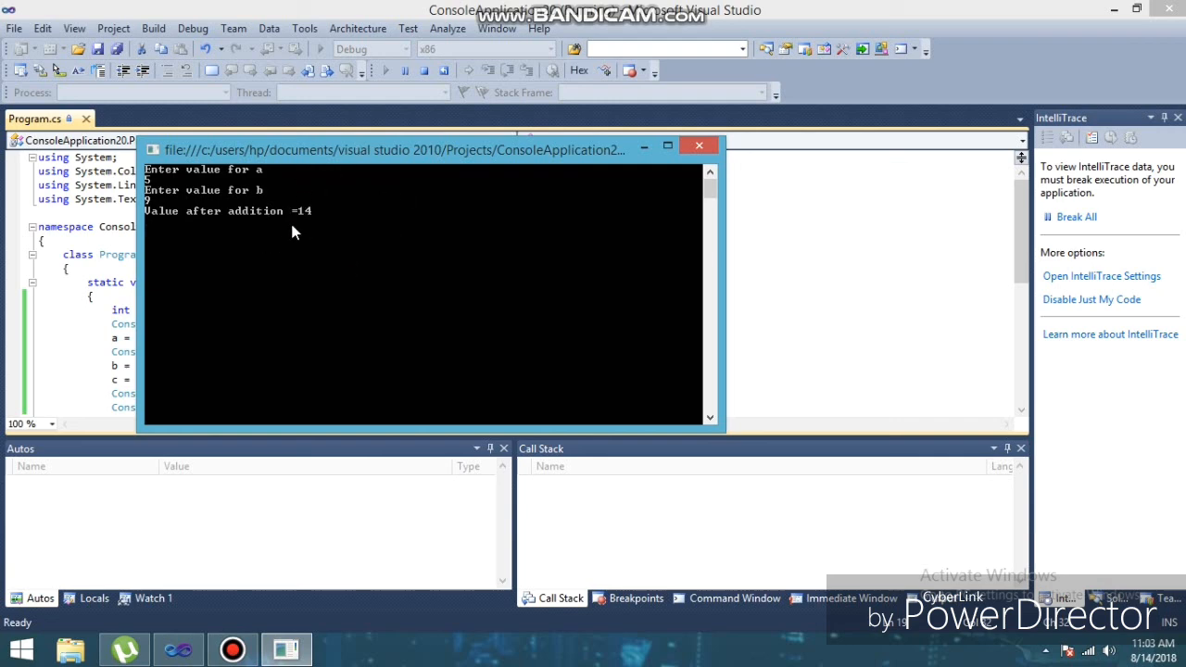
mouse_move(306, 197)
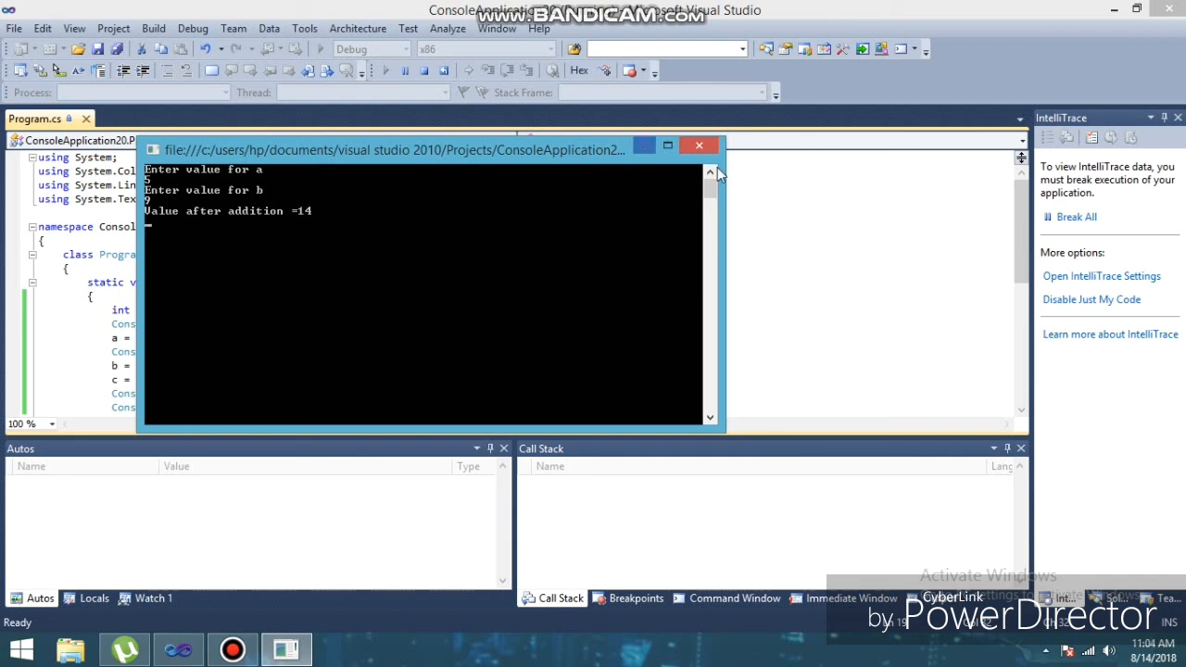
click(698, 144)
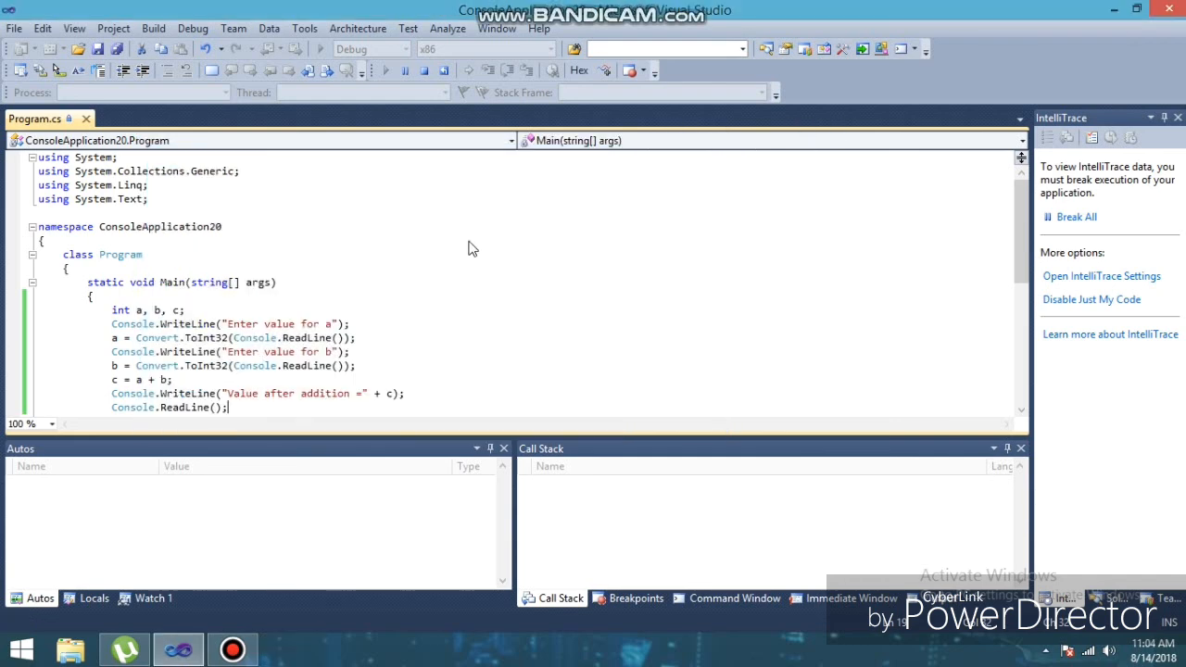